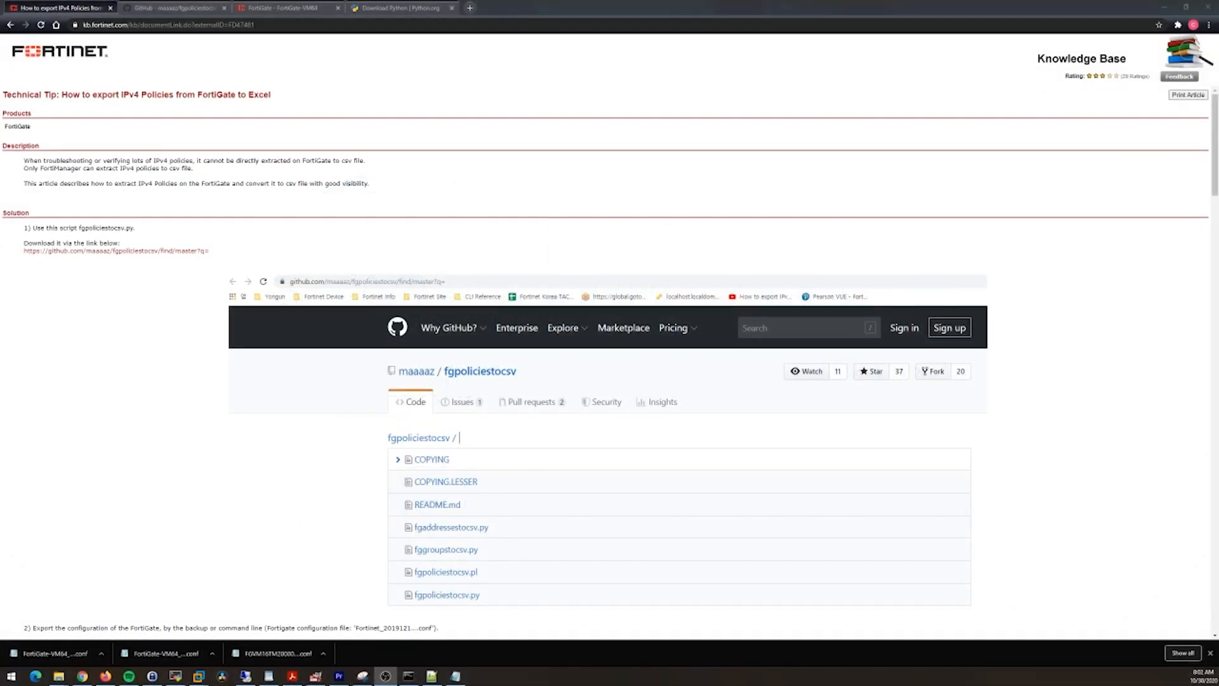
{"action": "mouse_move", "coordinate": [672, 270]}
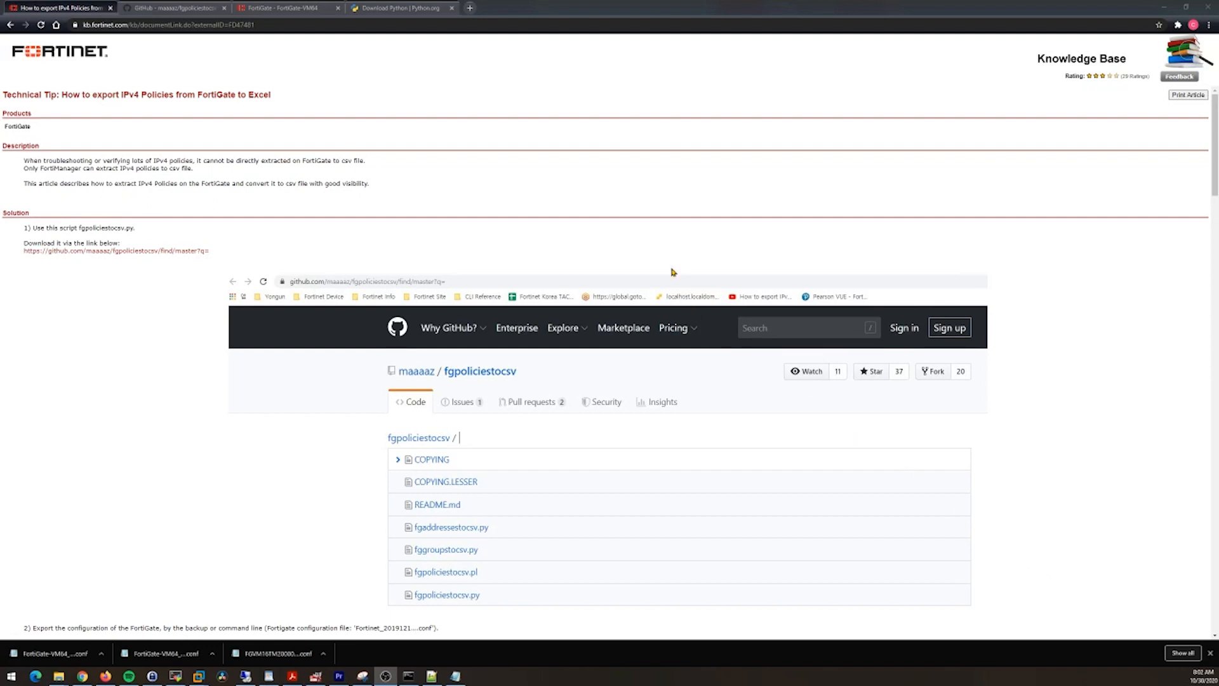
{"action": "mouse_move", "coordinate": [661, 254]}
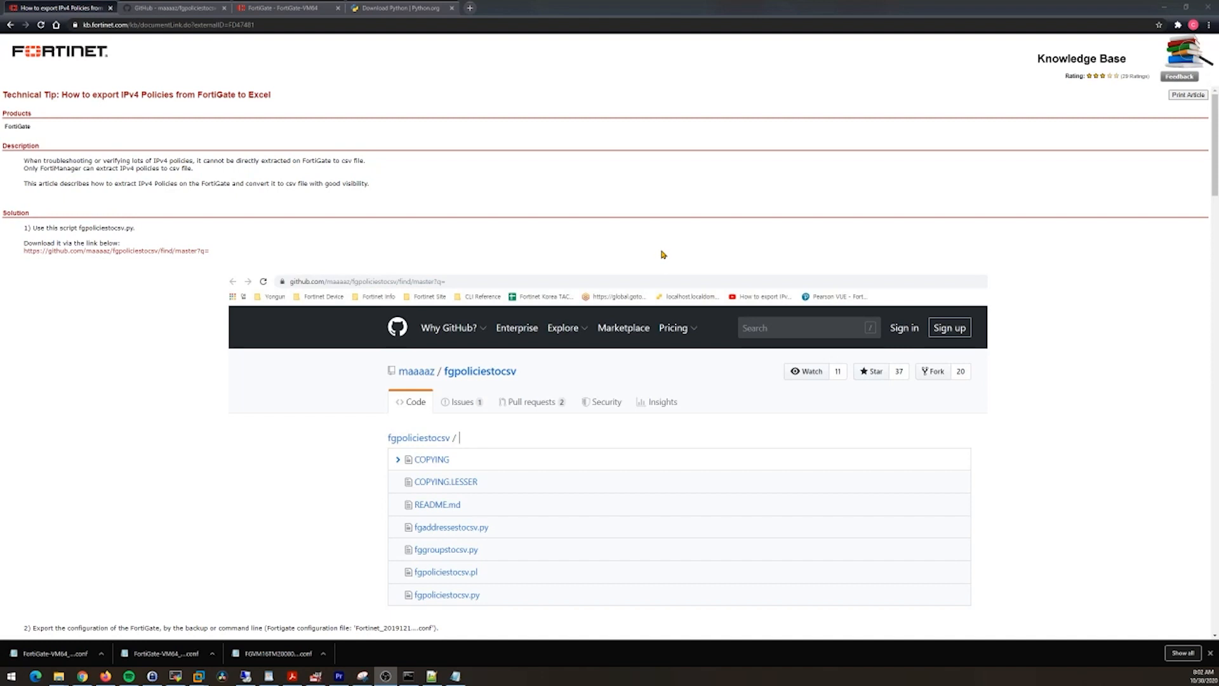
{"action": "mouse_move", "coordinate": [468, 181]}
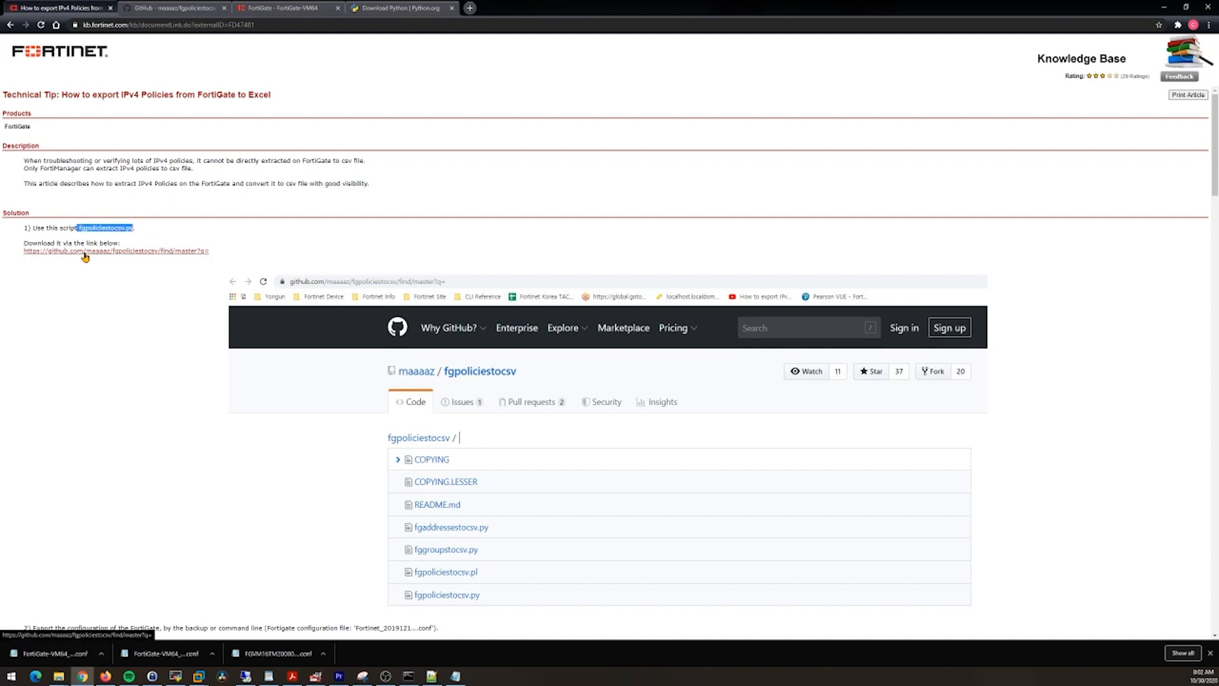
{"action": "mouse_move", "coordinate": [212, 232]}
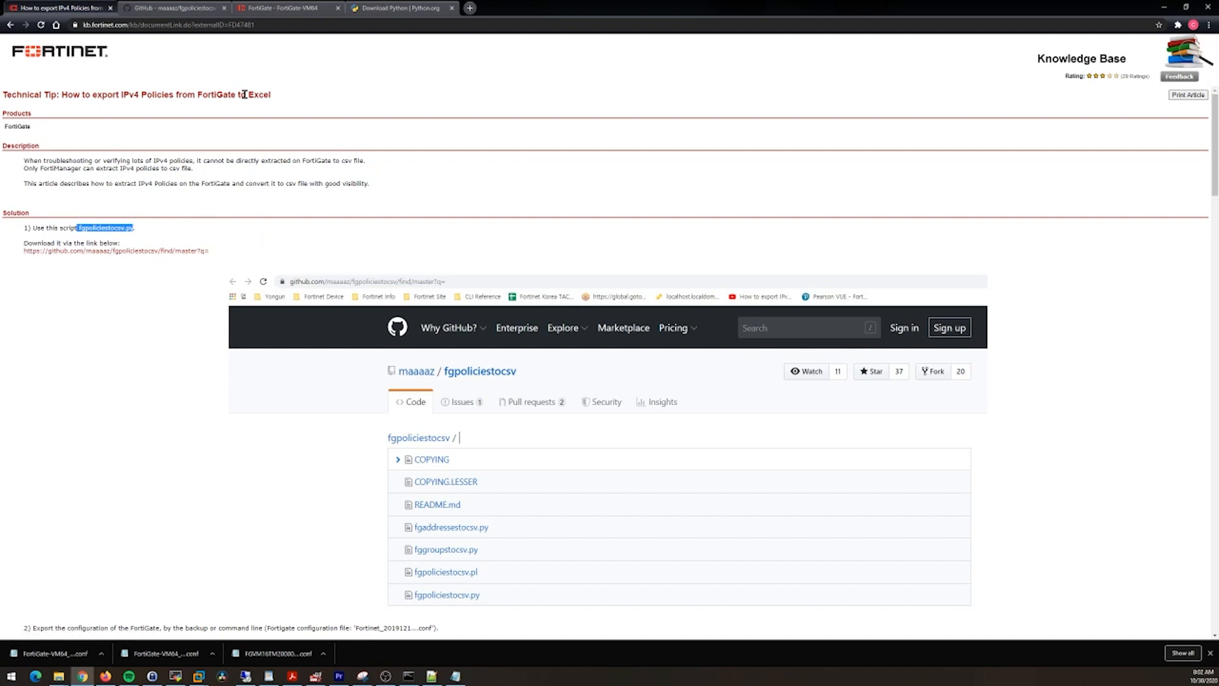
- Switch to the maaaaz/fgpoliciestocsv GitHub repository tab listing the export scripts
{"action": "scroll", "scroll_direction": "down", "scroll_amount": 3}
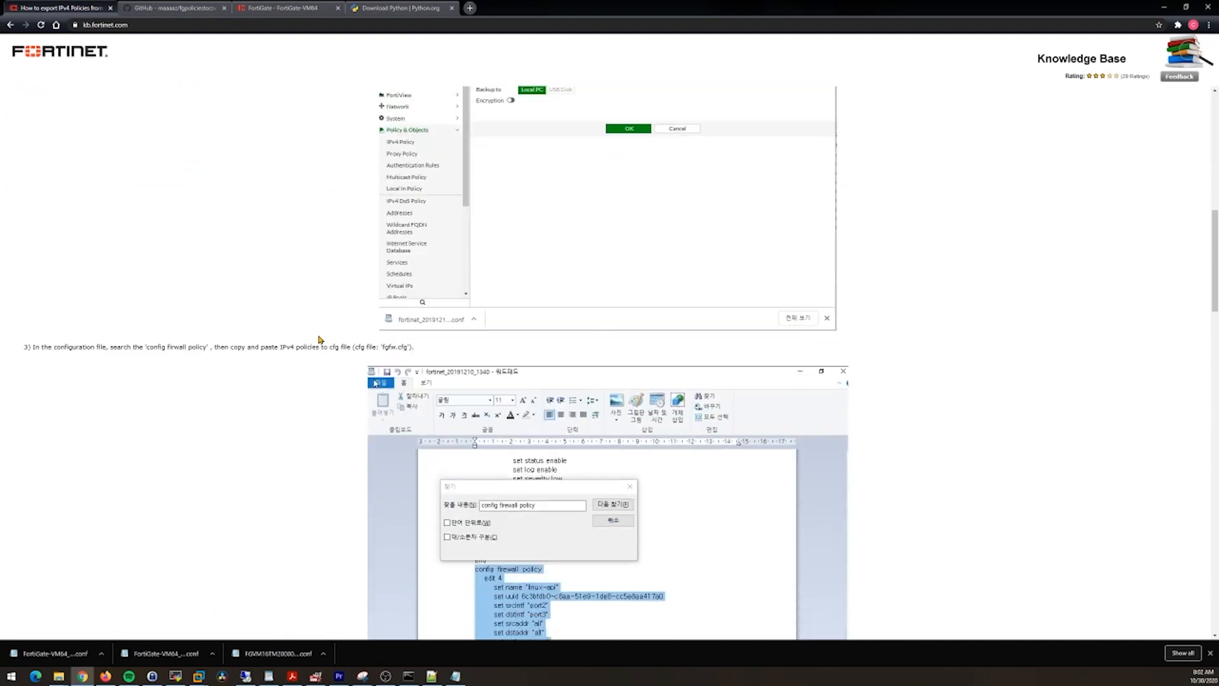
{"action": "scroll", "scroll_direction": "down", "scroll_amount": 3}
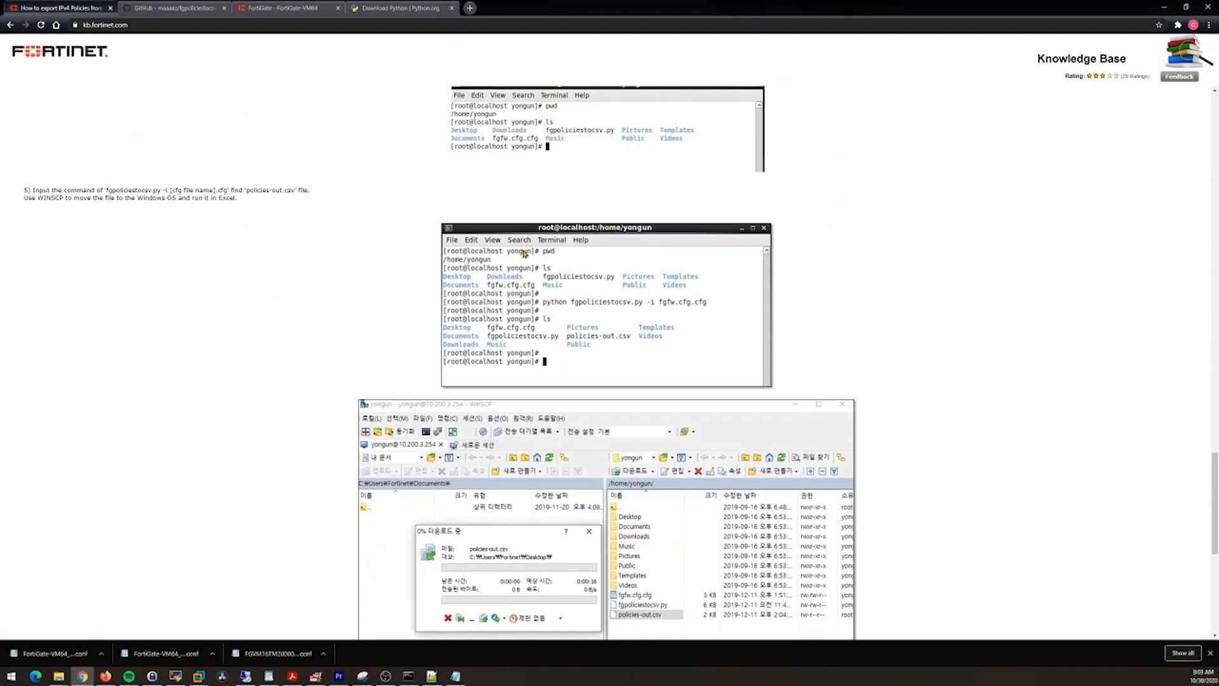
{"action": "mouse_move", "coordinate": [533, 276]}
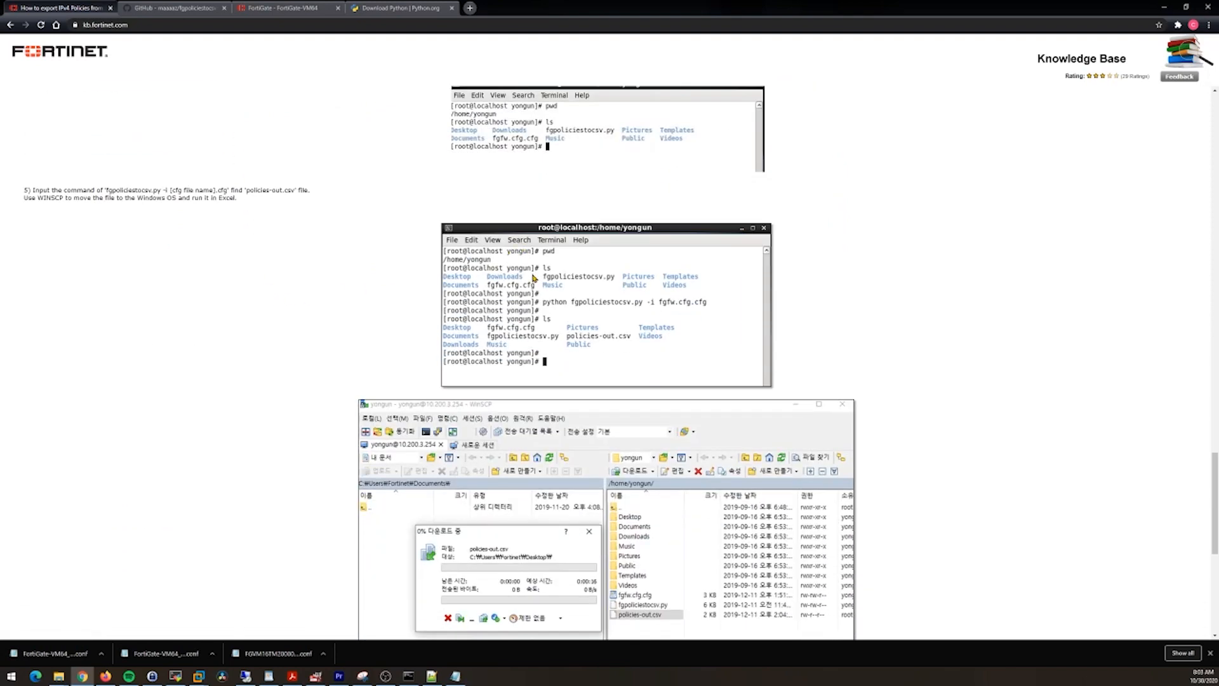
{"action": "scroll", "scroll_direction": "down", "scroll_amount": 3}
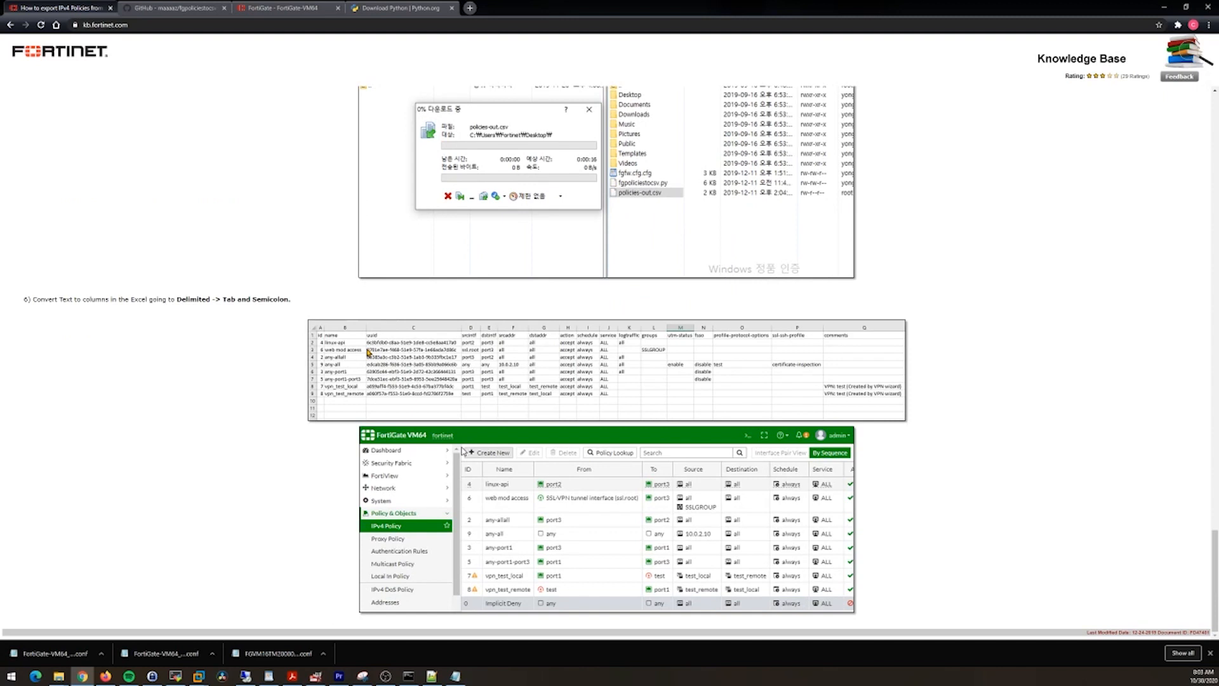
{"action": "mouse_move", "coordinate": [462, 364]}
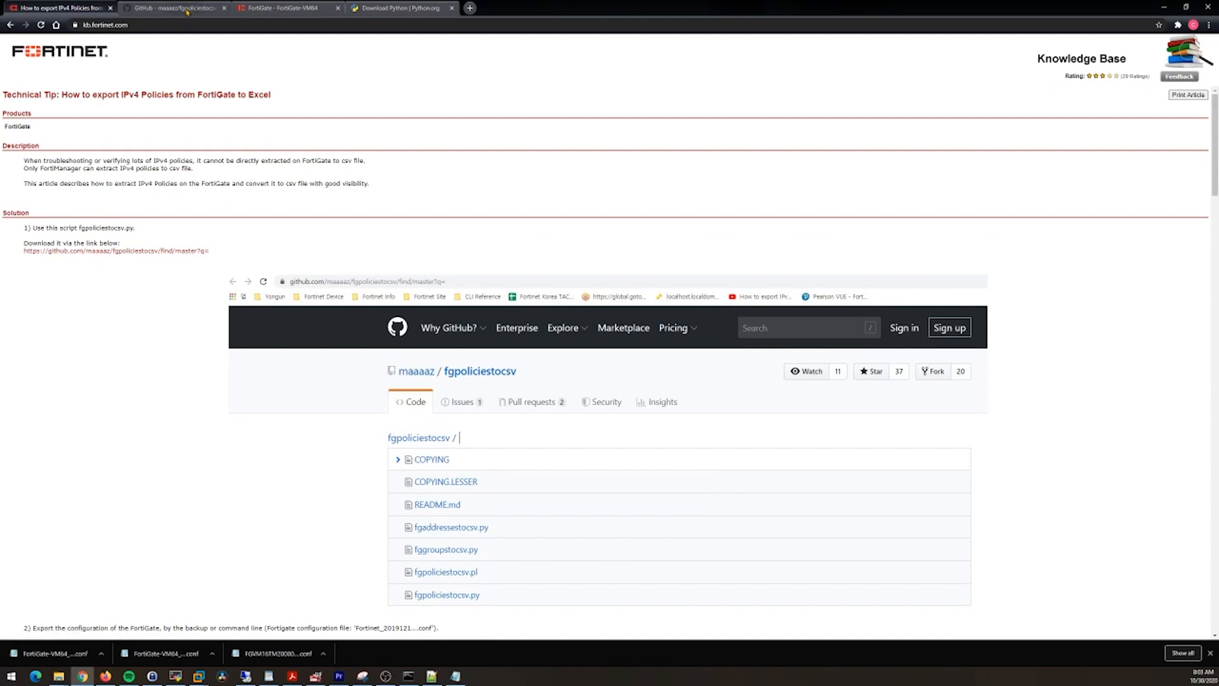
{"action": "left_click", "coordinate": [178, 7]}
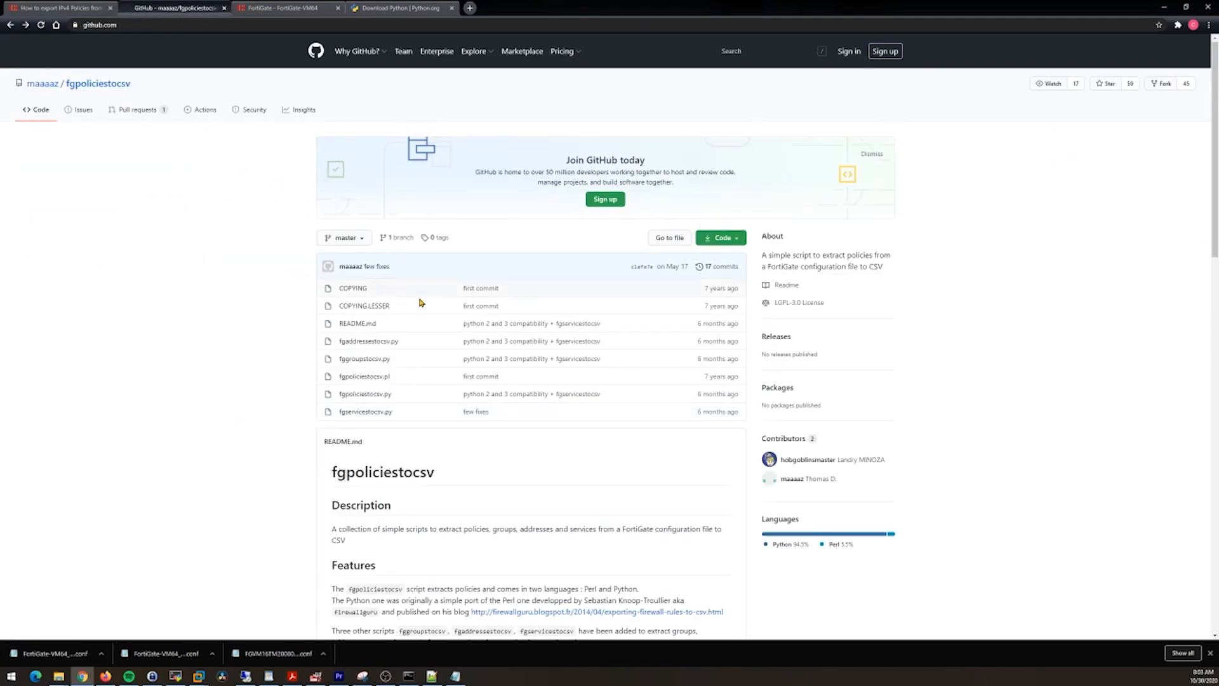
{"action": "mouse_move", "coordinate": [419, 395]}
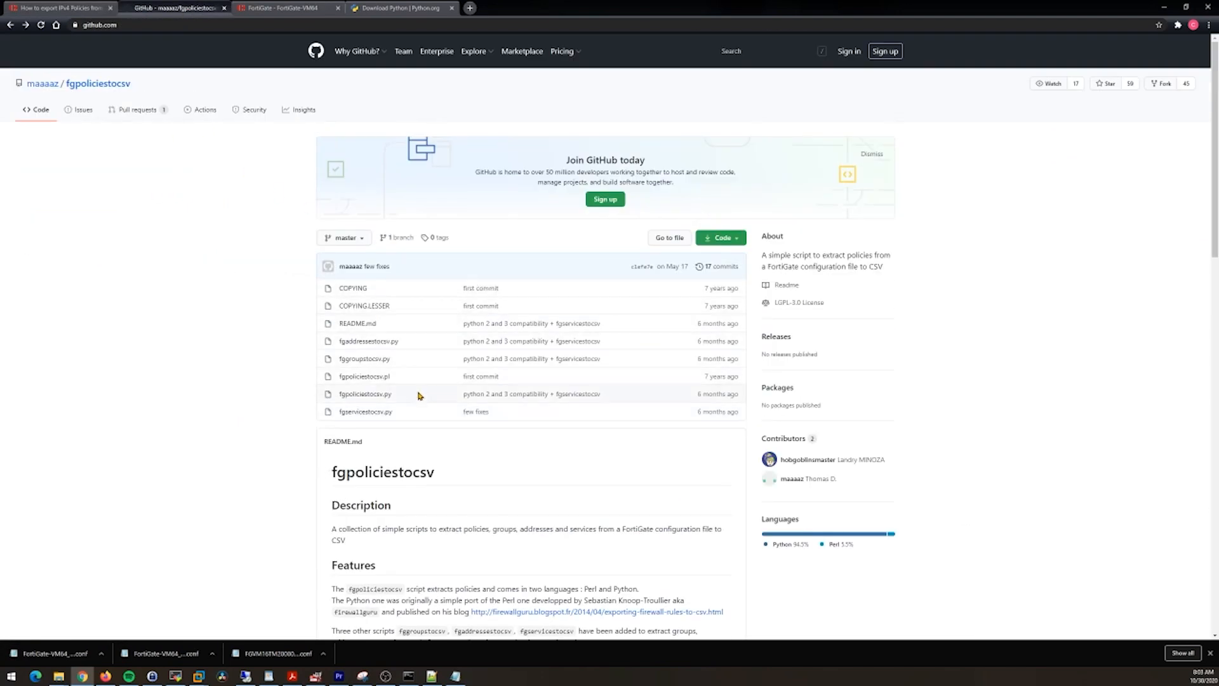
{"action": "mouse_move", "coordinate": [416, 377]}
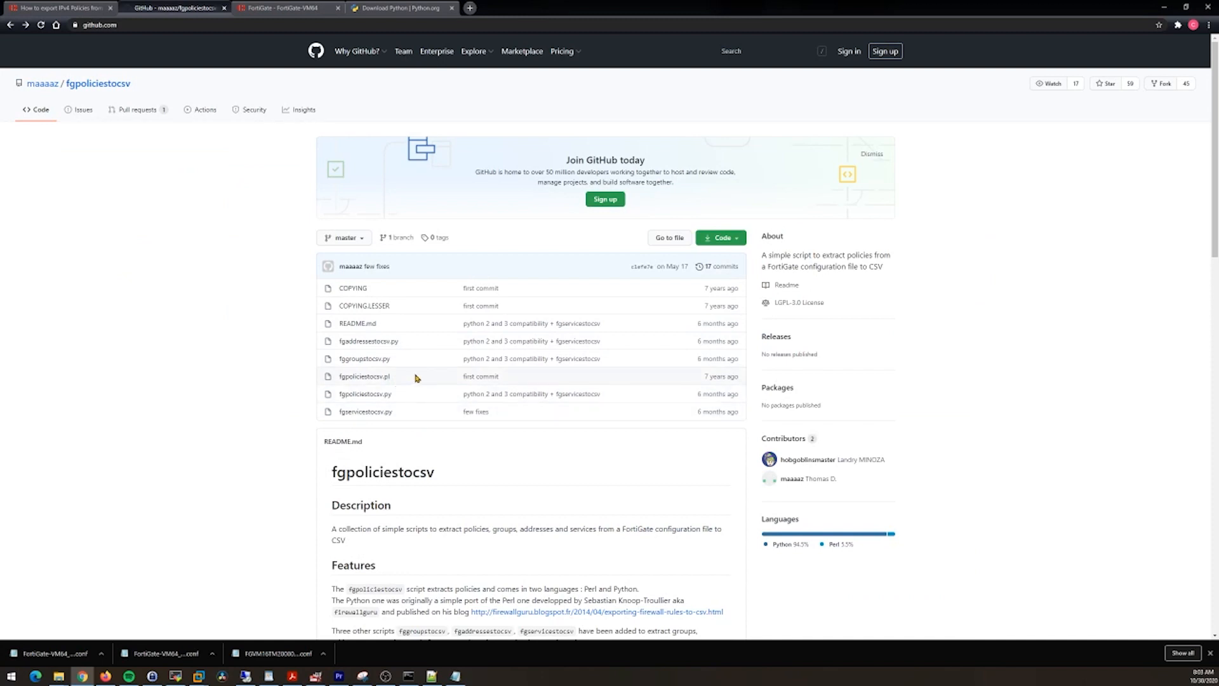
{"action": "mouse_move", "coordinate": [431, 379]}
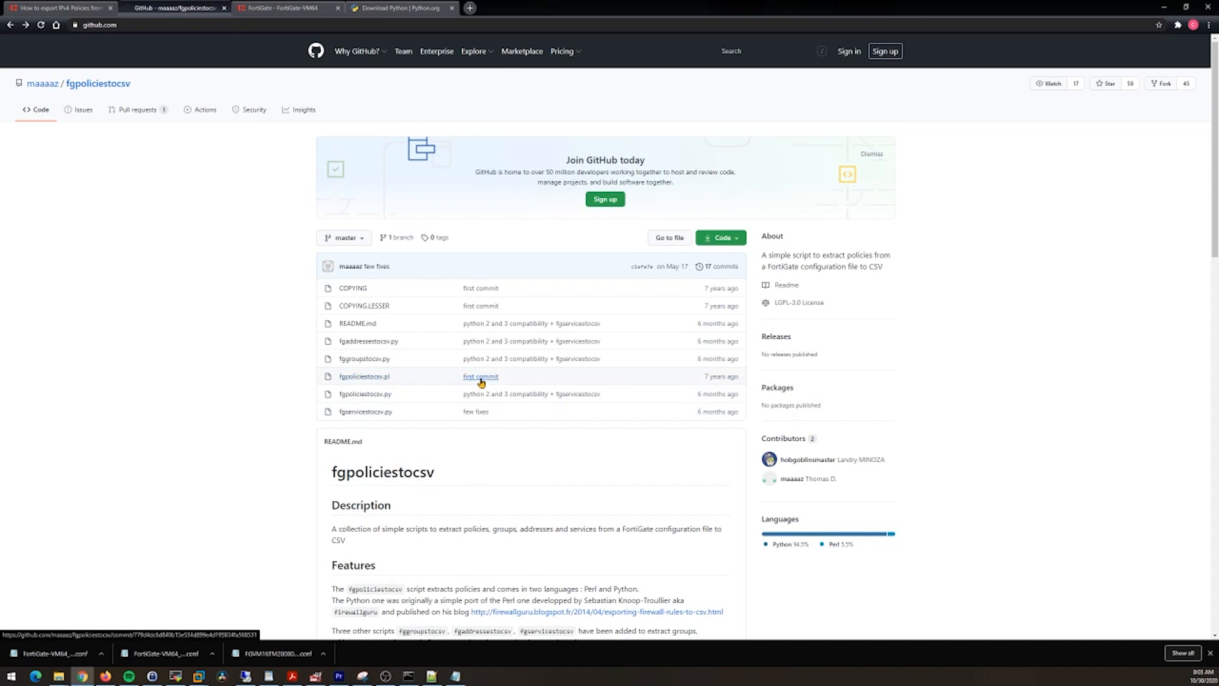
{"action": "mouse_move", "coordinate": [445, 381]}
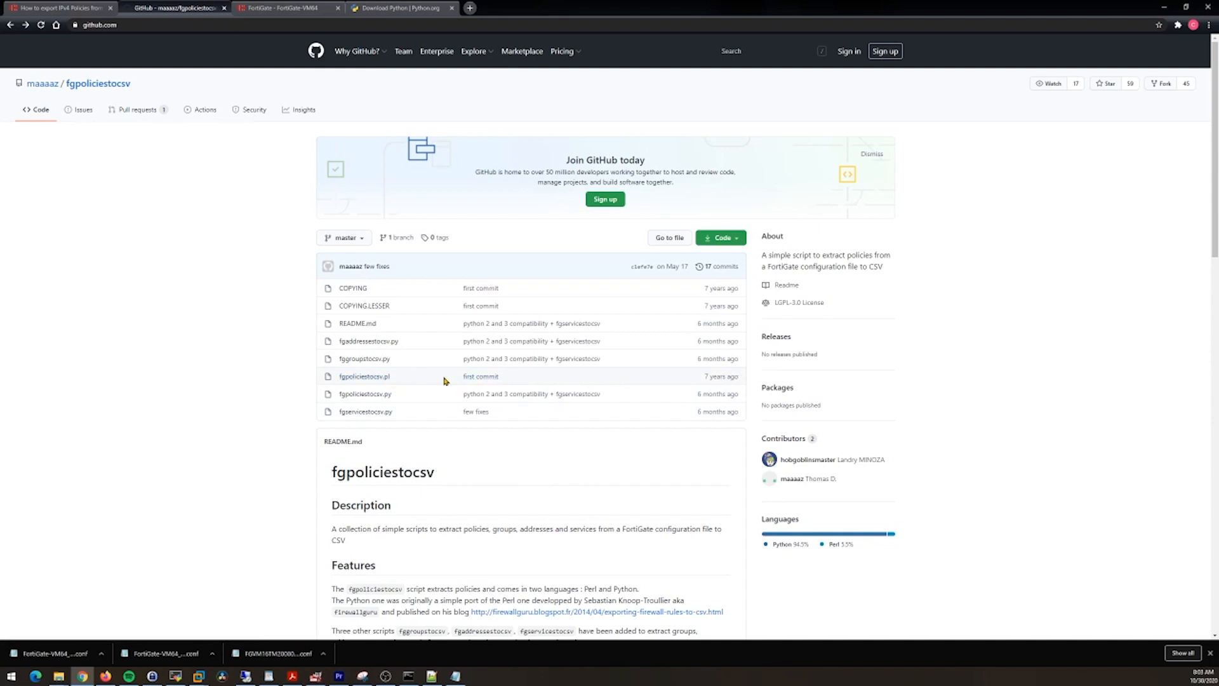
{"action": "mouse_move", "coordinate": [432, 381]}
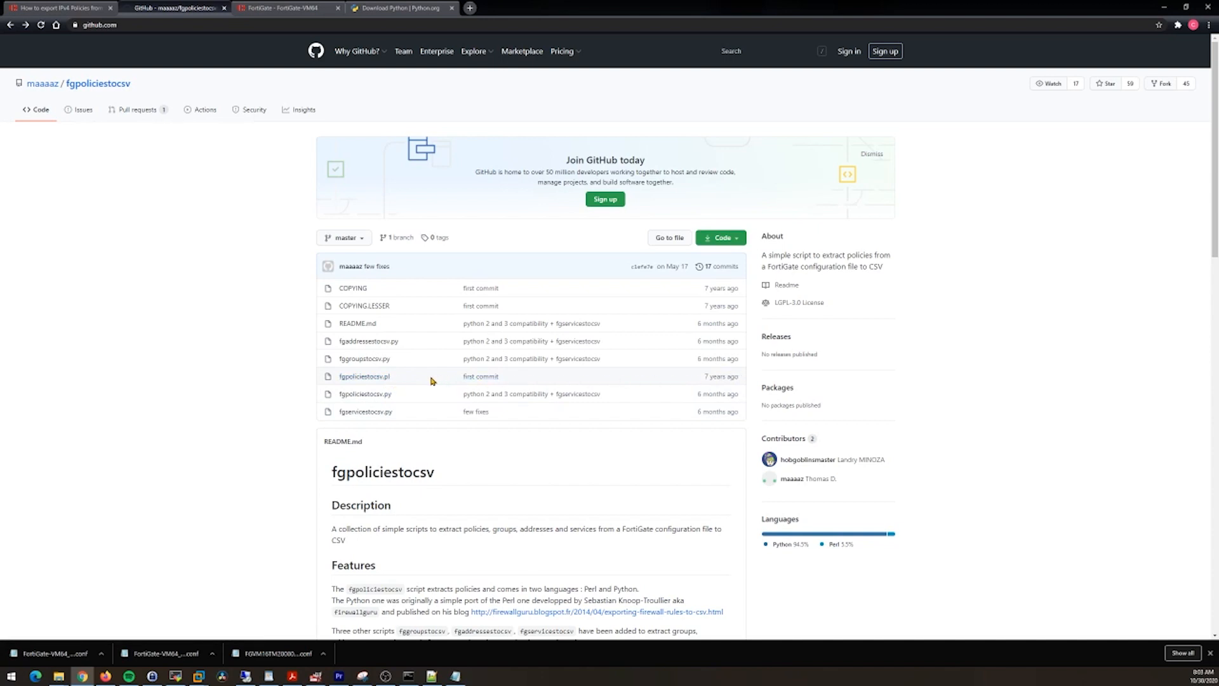
{"action": "scroll", "scroll_direction": "down", "scroll_amount": 3}
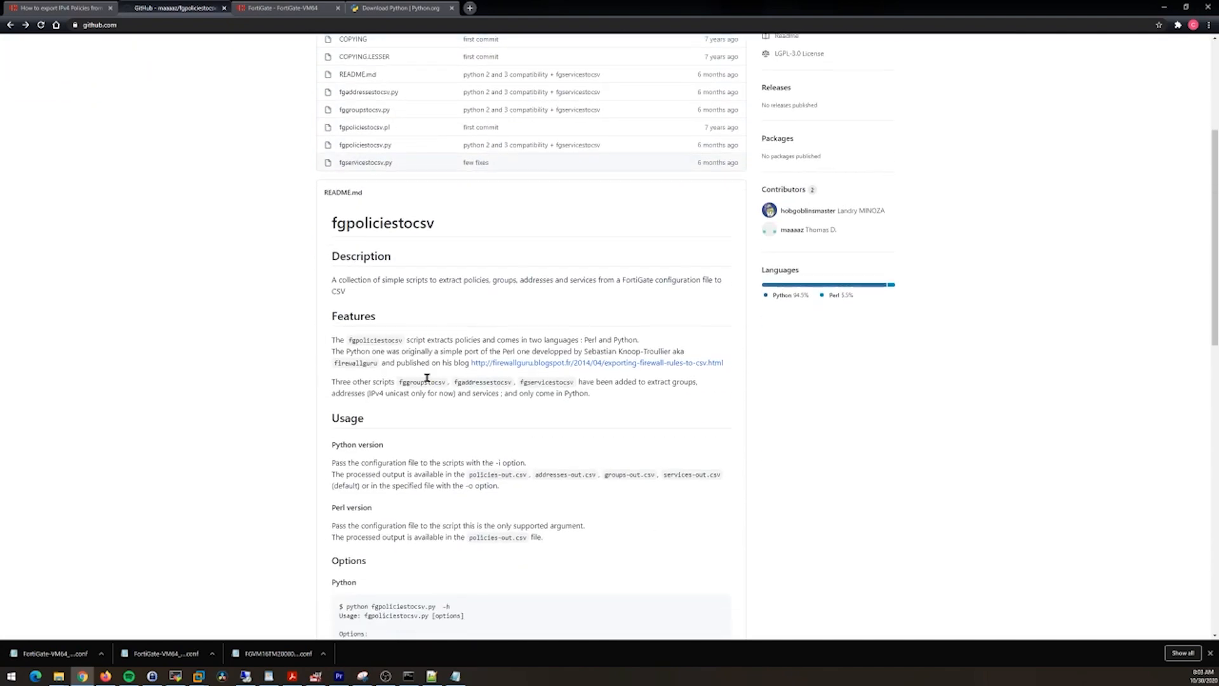
{"action": "scroll", "scroll_direction": "down", "scroll_amount": 3}
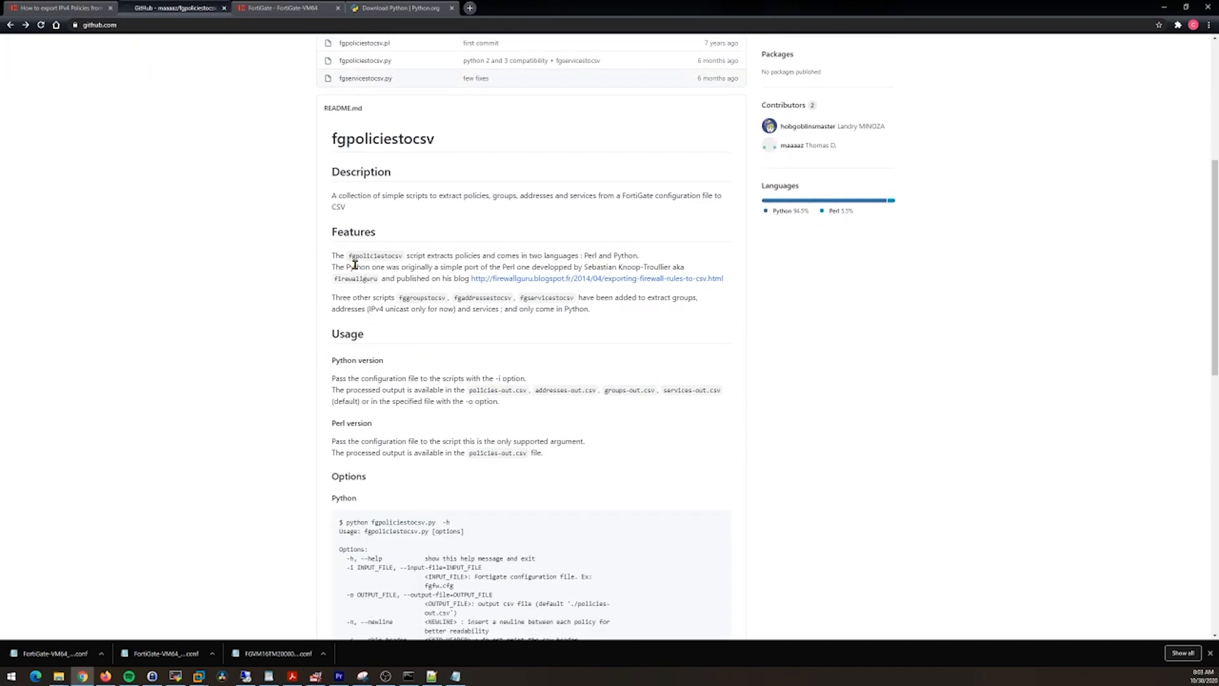
{"action": "mouse_move", "coordinate": [429, 269]}
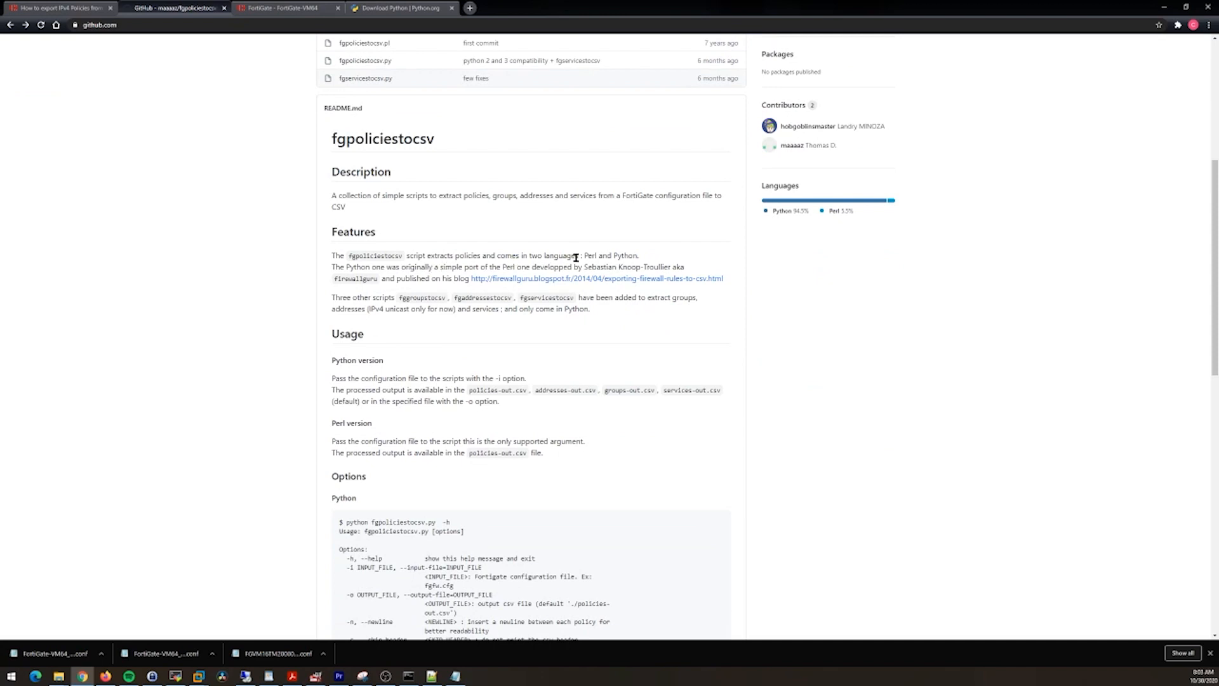
{"action": "mouse_move", "coordinate": [445, 340]}
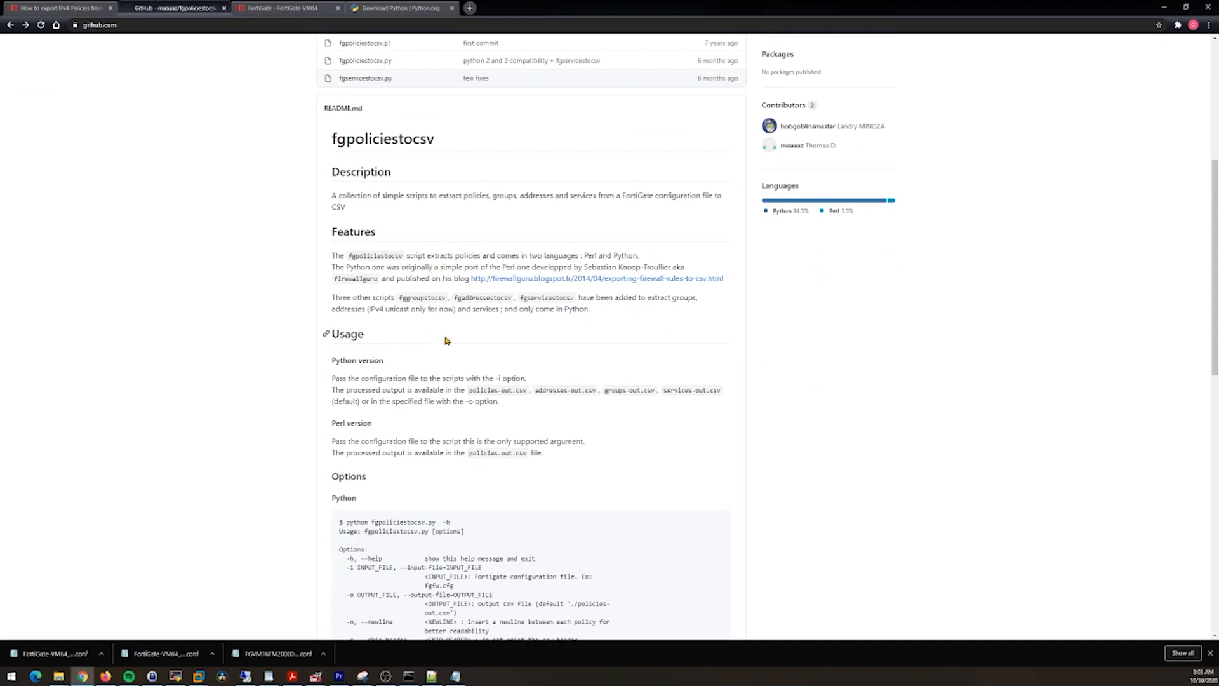
{"action": "scroll", "scroll_direction": "down", "scroll_amount": 3}
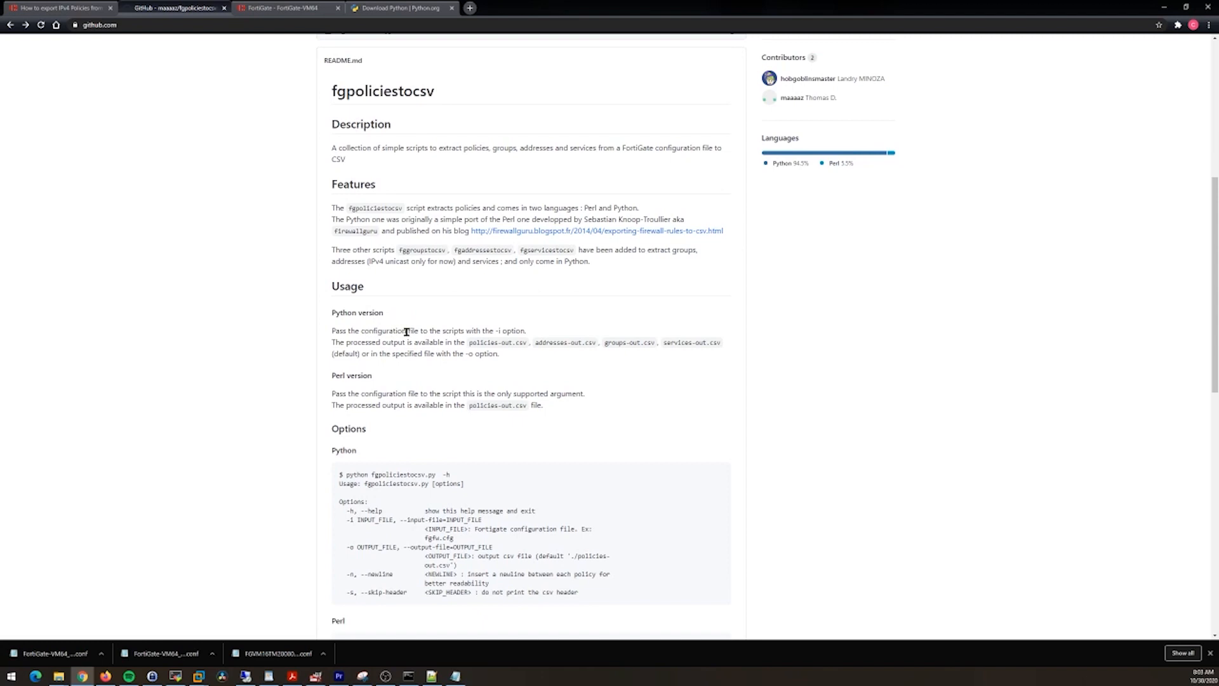
{"action": "mouse_move", "coordinate": [487, 331]}
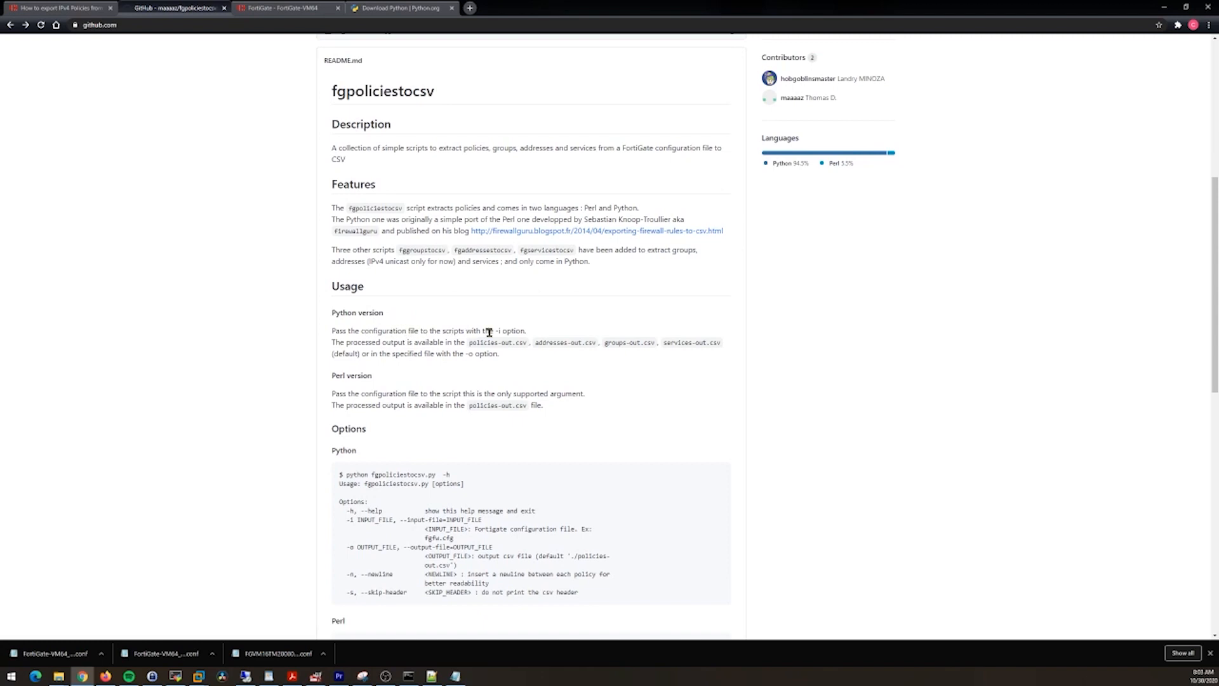
{"action": "scroll", "scroll_direction": "down", "scroll_amount": 3}
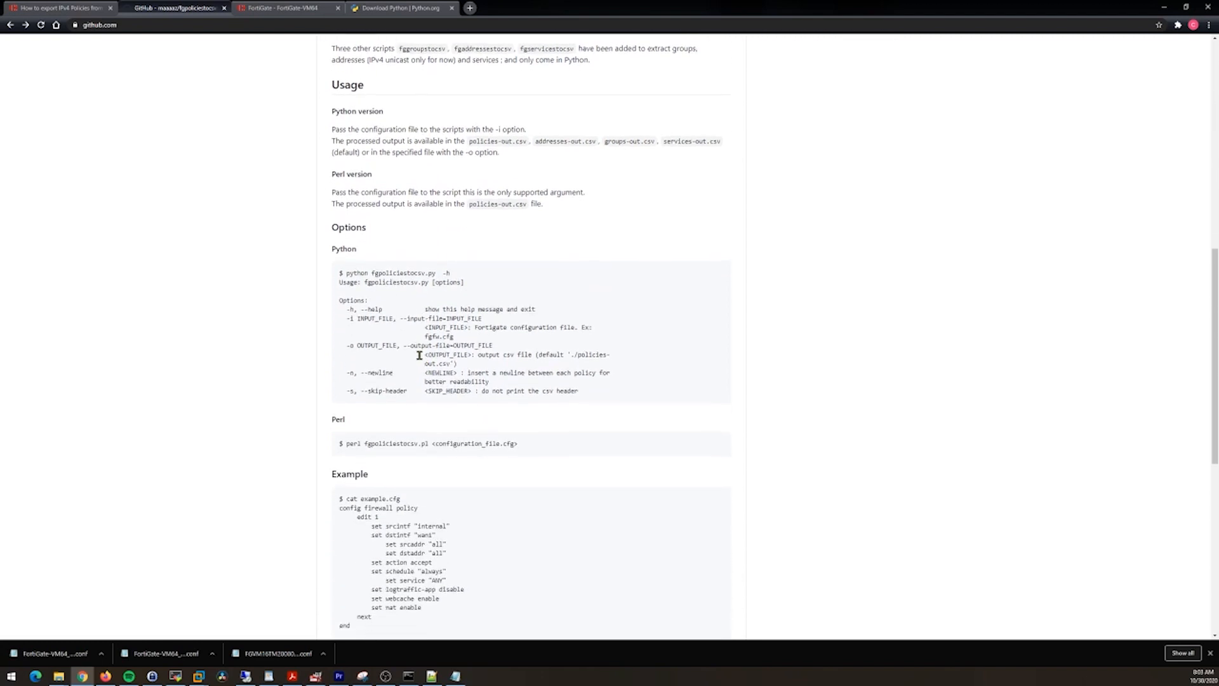
{"action": "scroll", "scroll_direction": "down", "scroll_amount": 3}
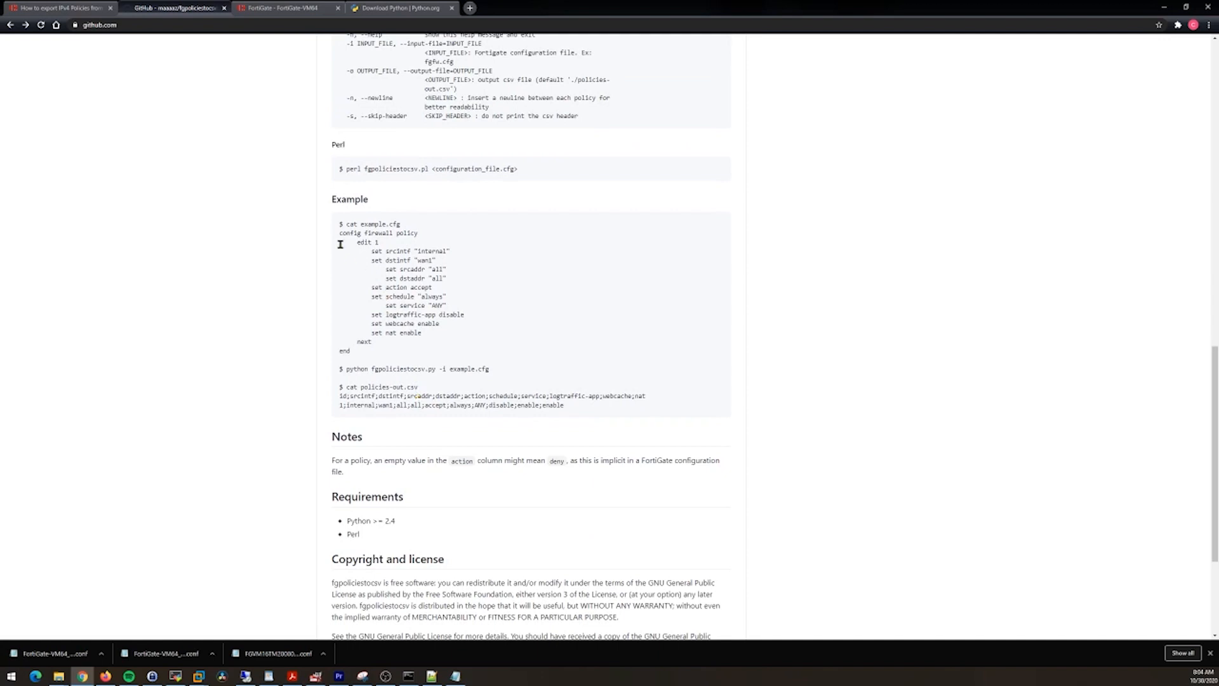
{"action": "mouse_move", "coordinate": [412, 259]}
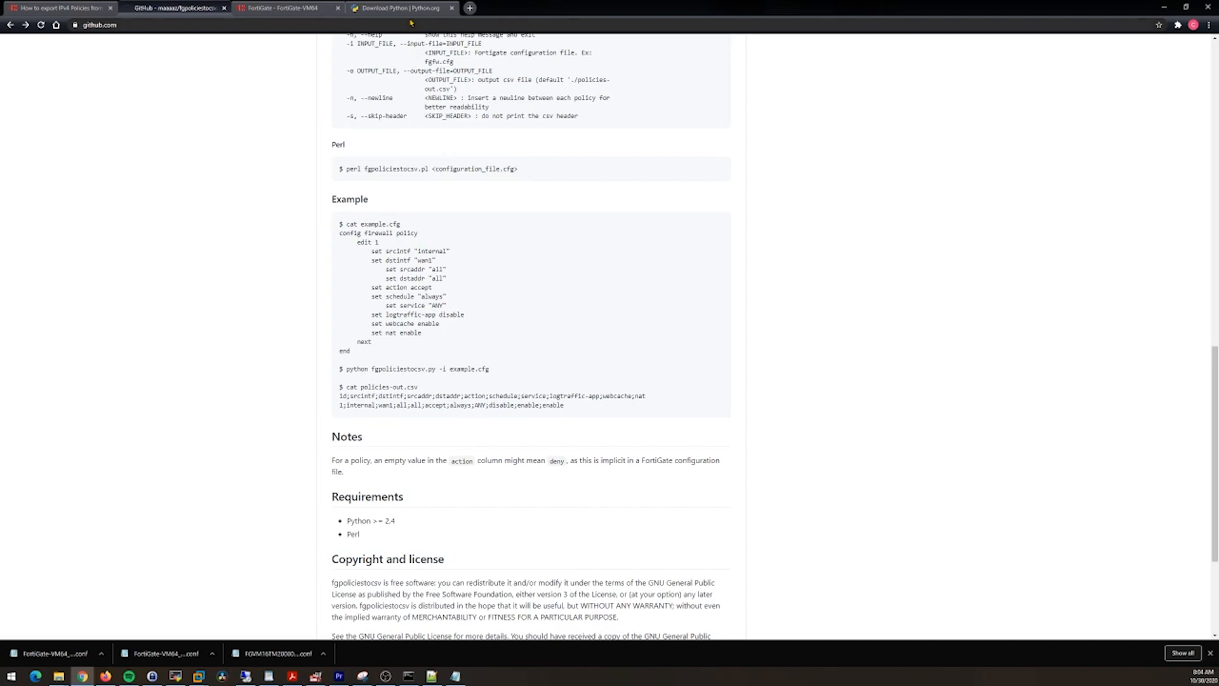
- Switch to the python.org tab offering Python 3.9.0 for Windows
{"action": "left_click", "coordinate": [402, 8]}
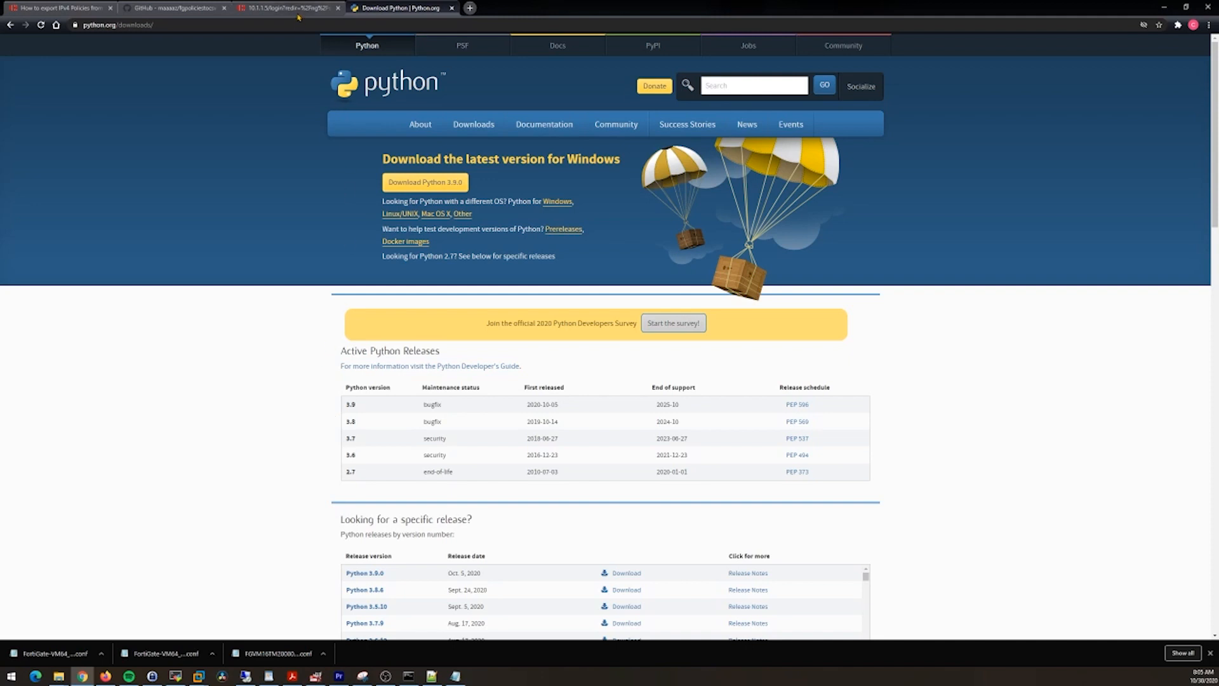
{"action": "mouse_move", "coordinate": [287, 59]}
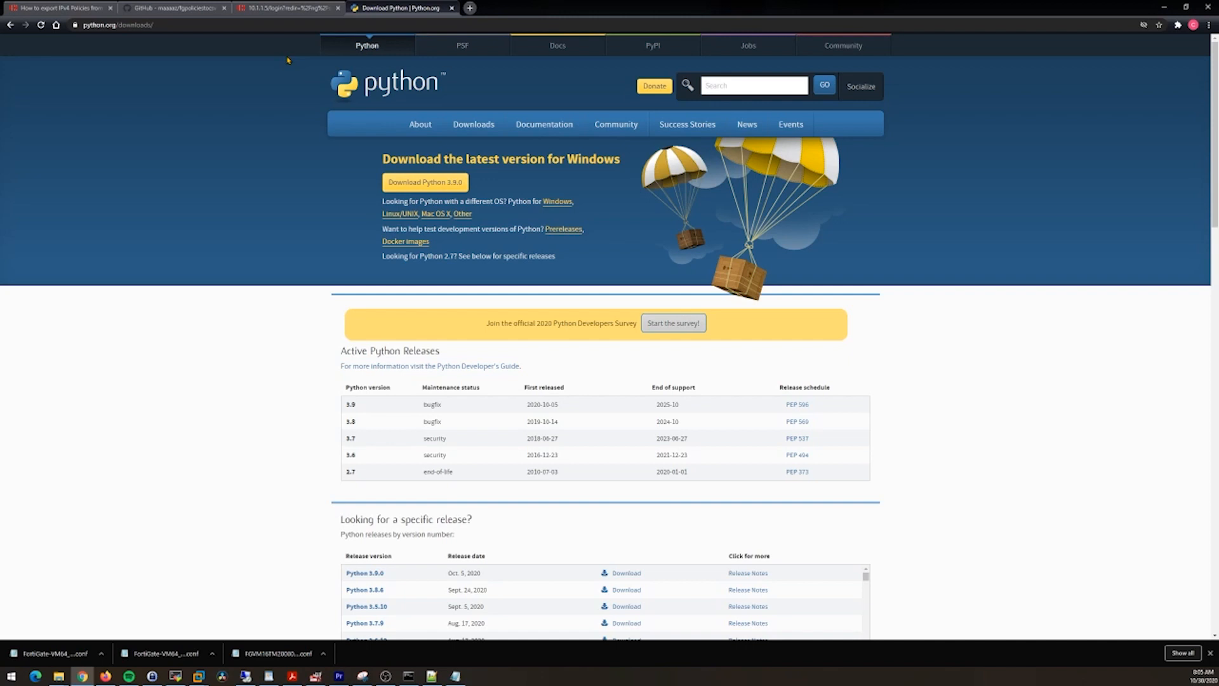
- Sign back into the expired FortiGate web GUI session as admin
{"action": "left_click", "coordinate": [285, 9]}
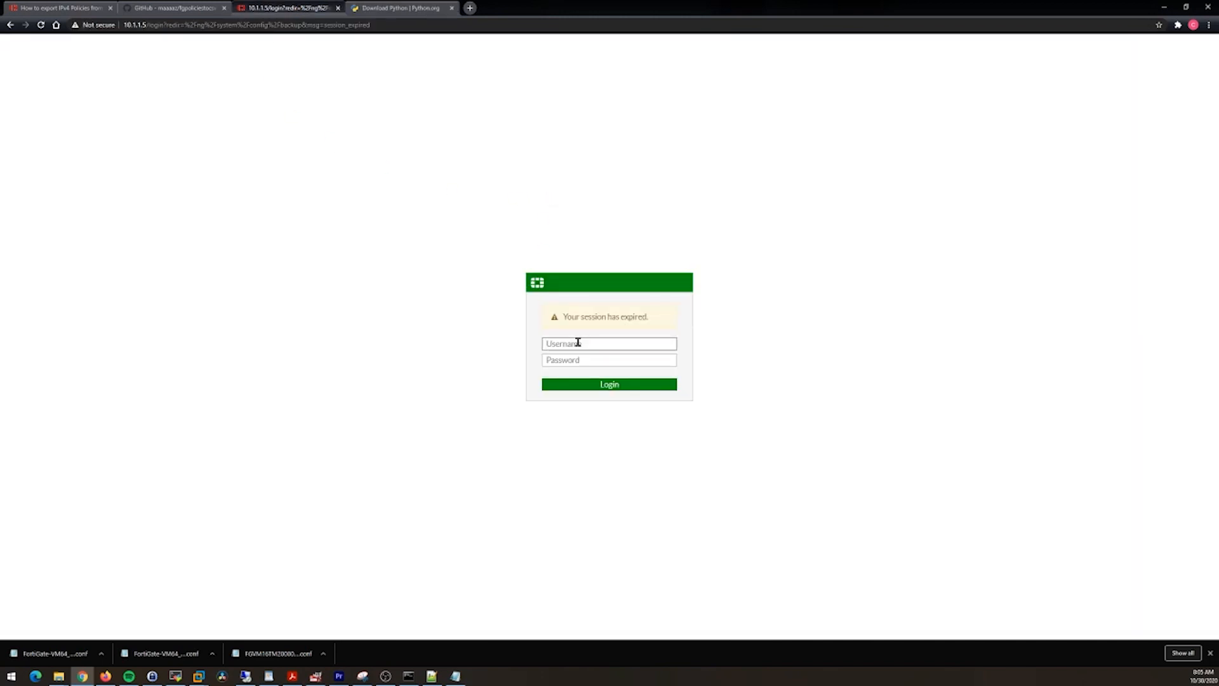
{"action": "type", "text": "admin"}
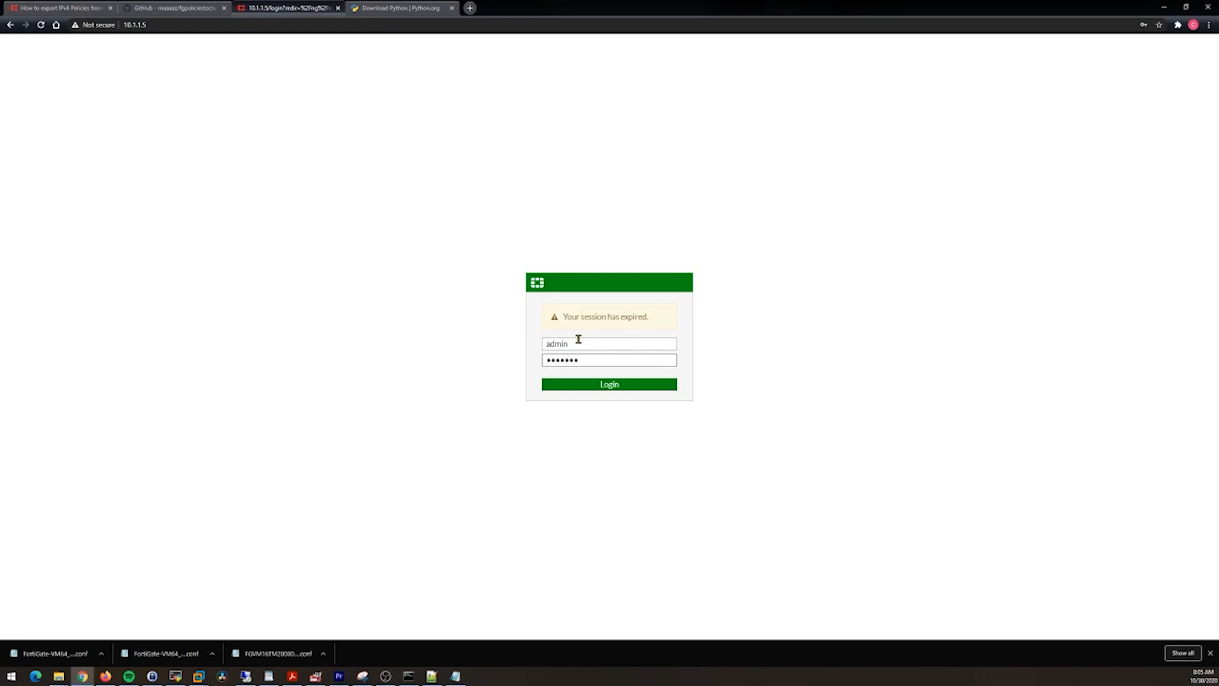
{"action": "left_click", "coordinate": [608, 384]}
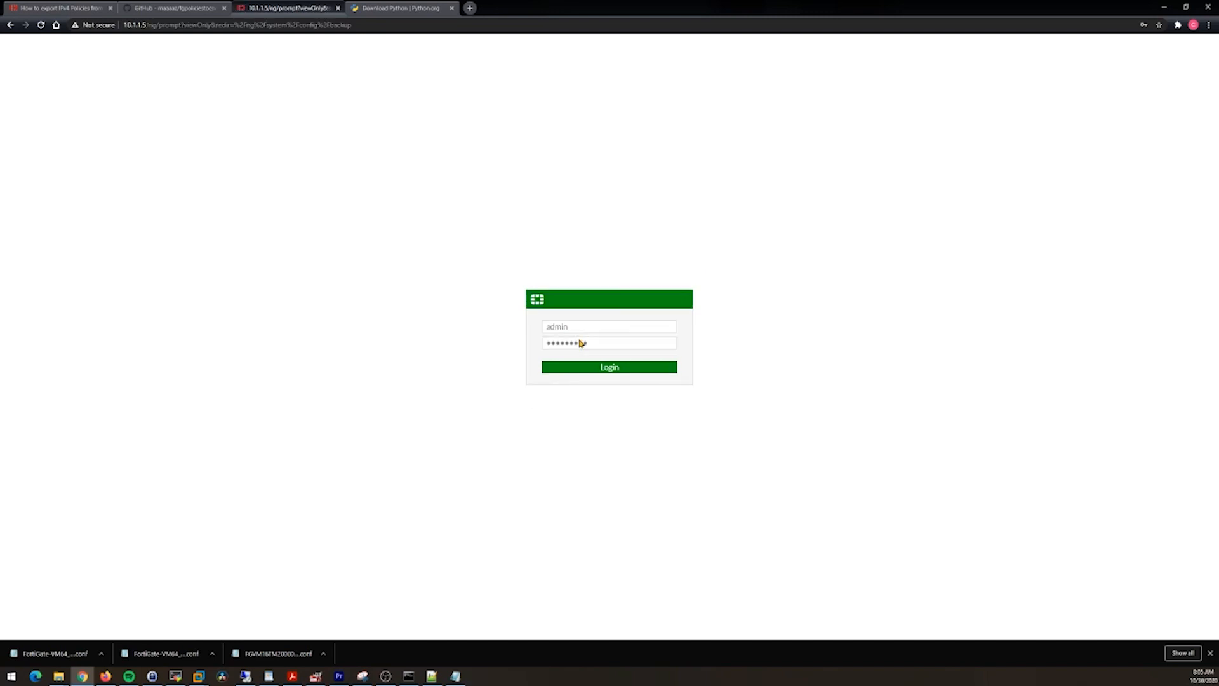
{"action": "left_click", "coordinate": [610, 367]}
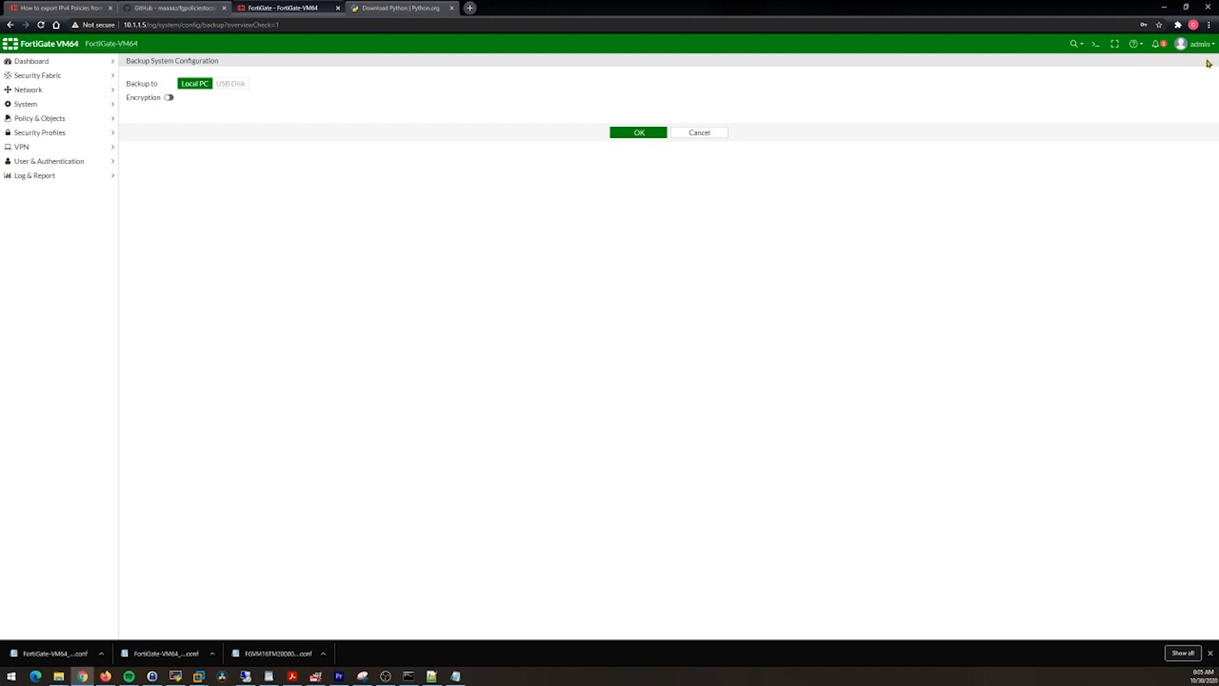
- Back up the system configuration to the local PC as a .conf file
{"action": "left_click", "coordinate": [1195, 44]}
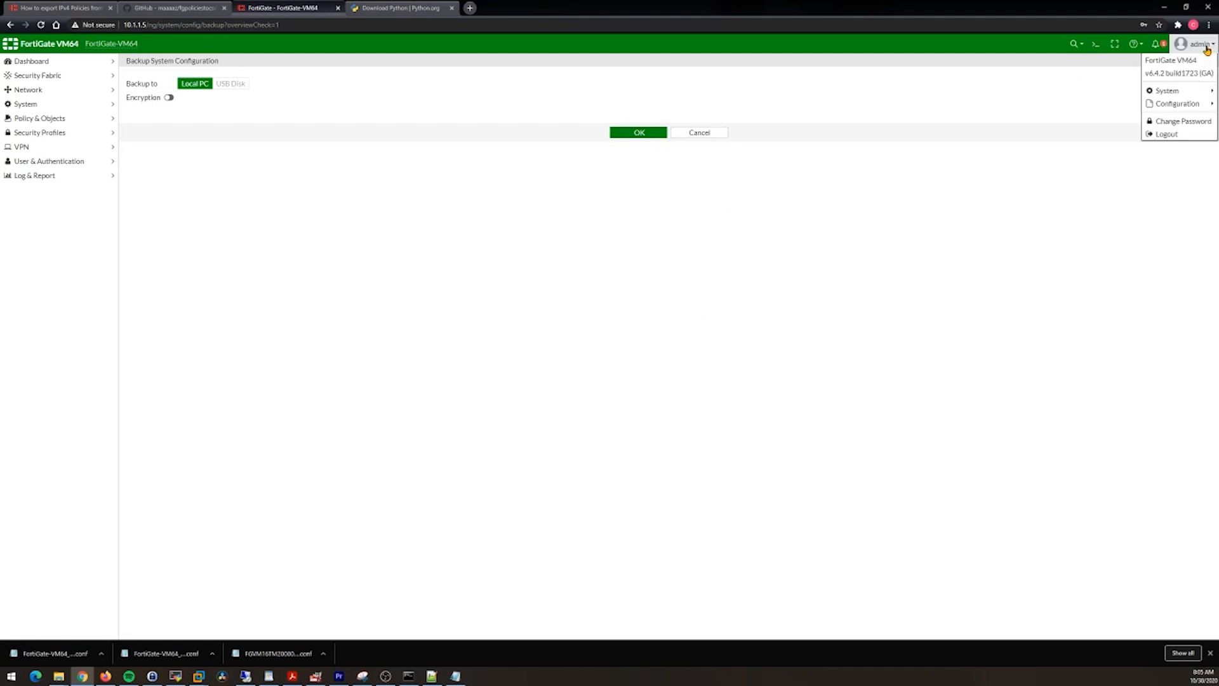
{"action": "left_click", "coordinate": [1174, 103]}
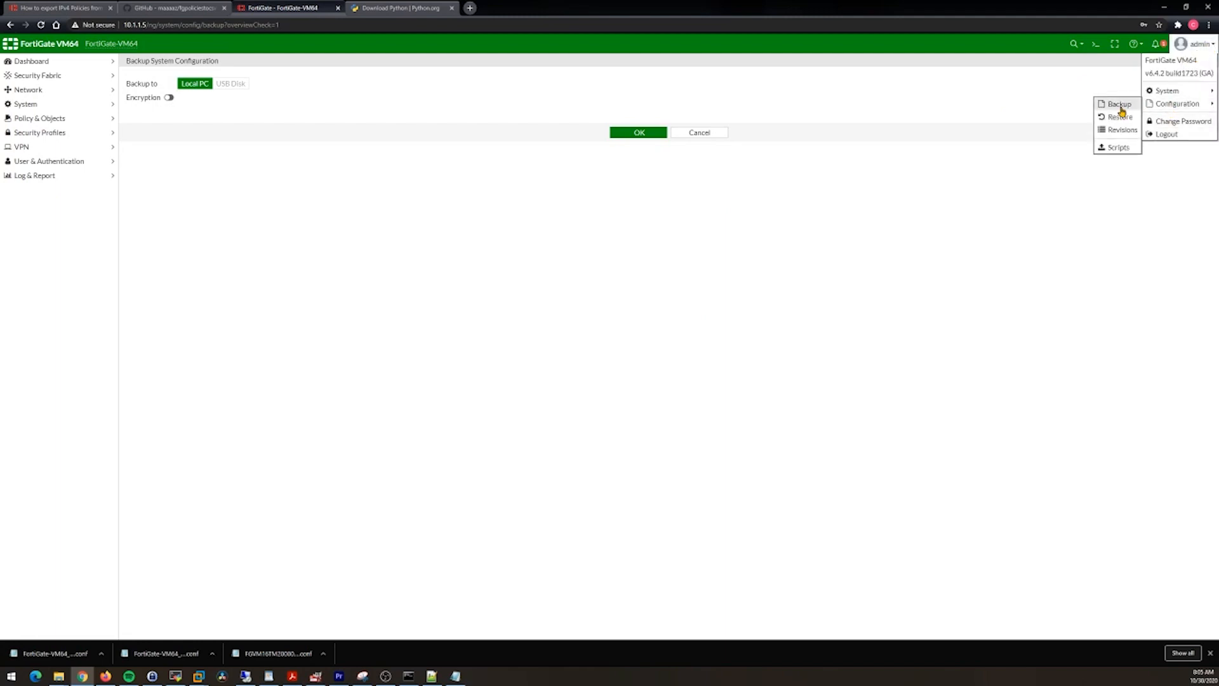
{"action": "left_click", "coordinate": [1119, 103]}
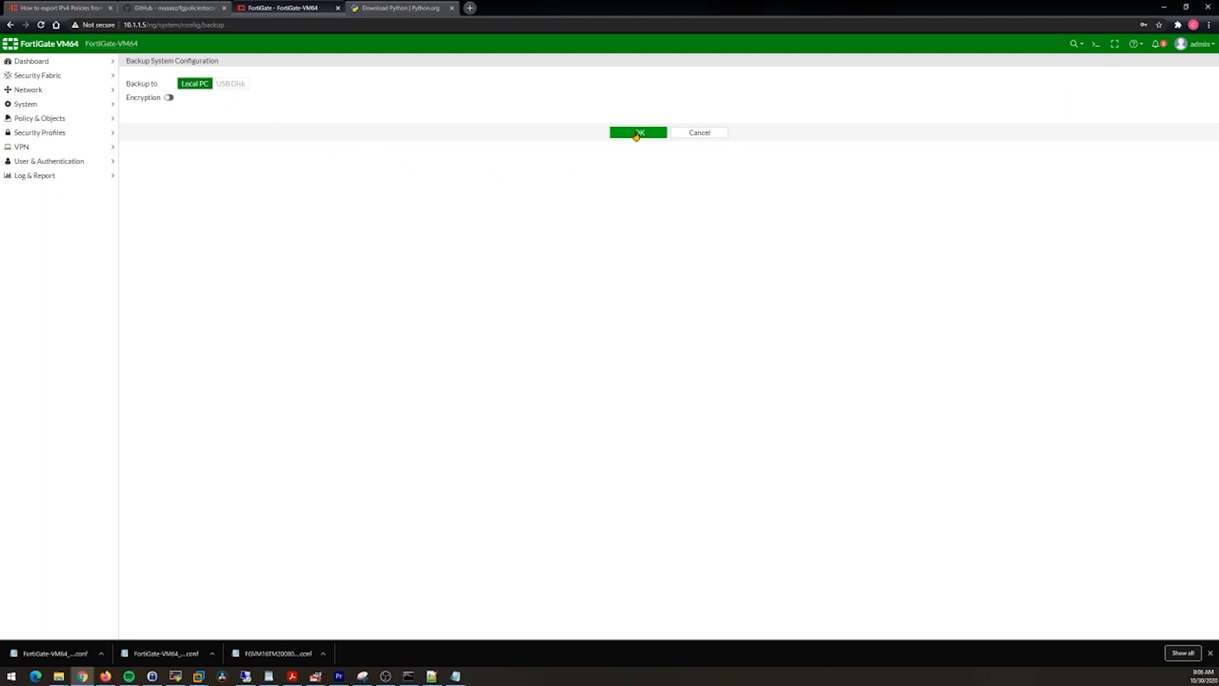
{"action": "left_click", "coordinate": [637, 132]}
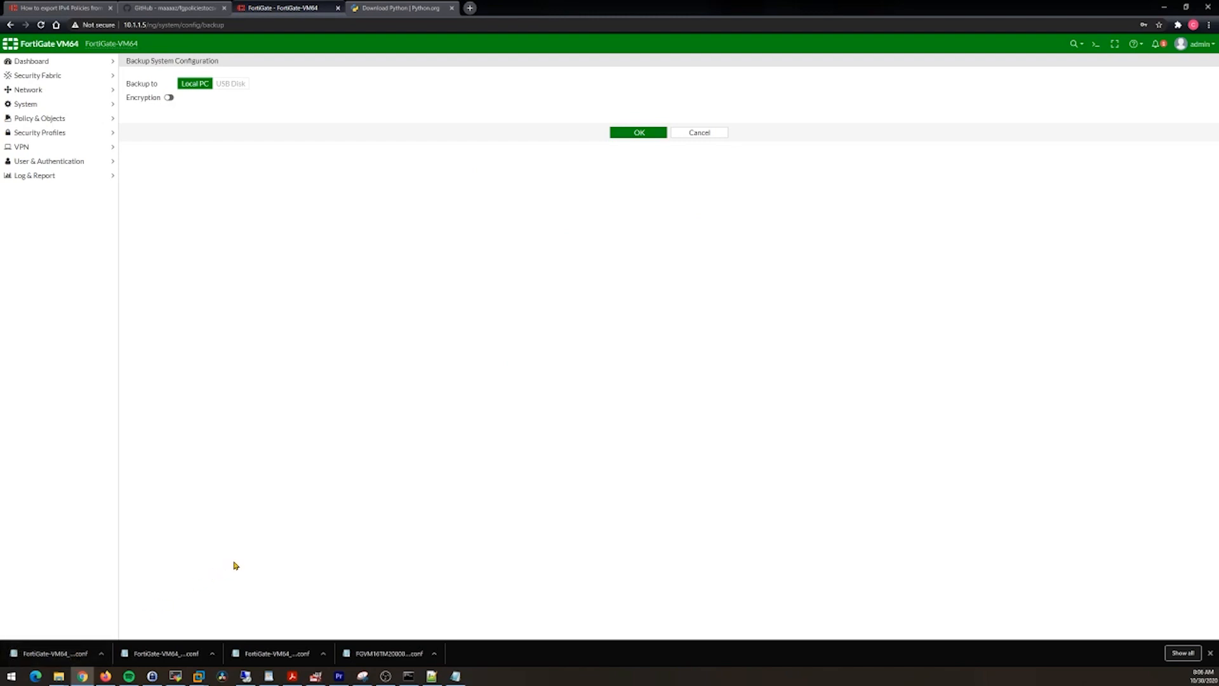
{"action": "mouse_move", "coordinate": [293, 524]}
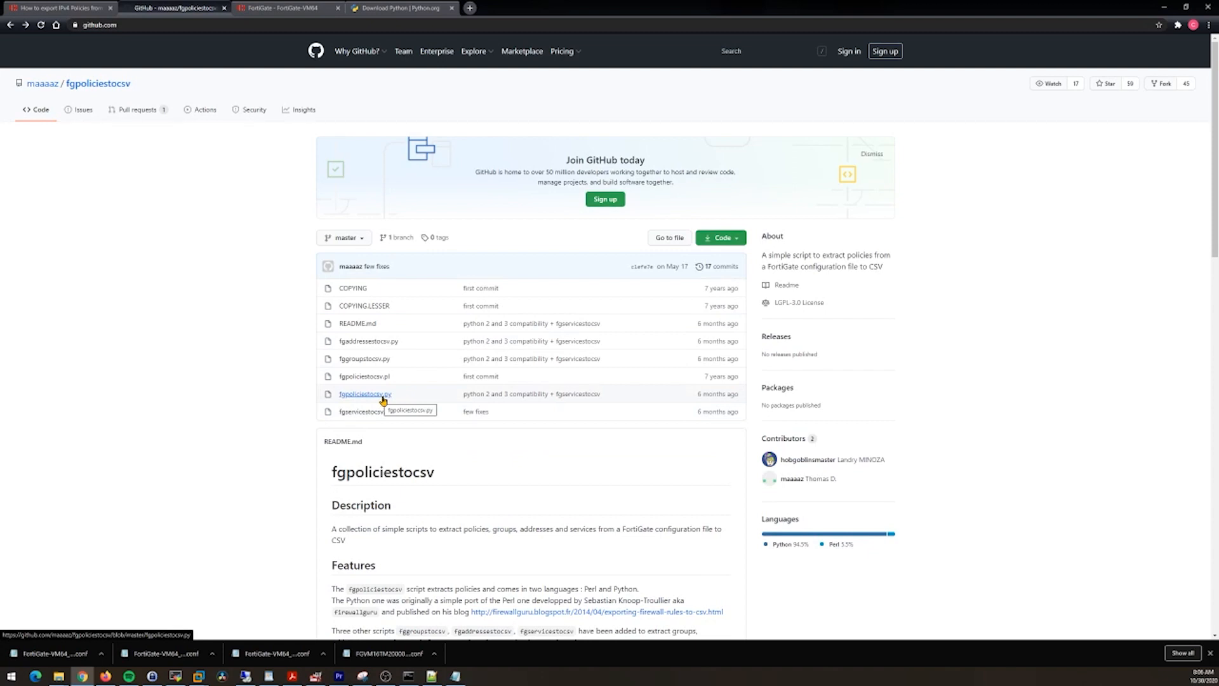
{"action": "mouse_move", "coordinate": [69, 644]}
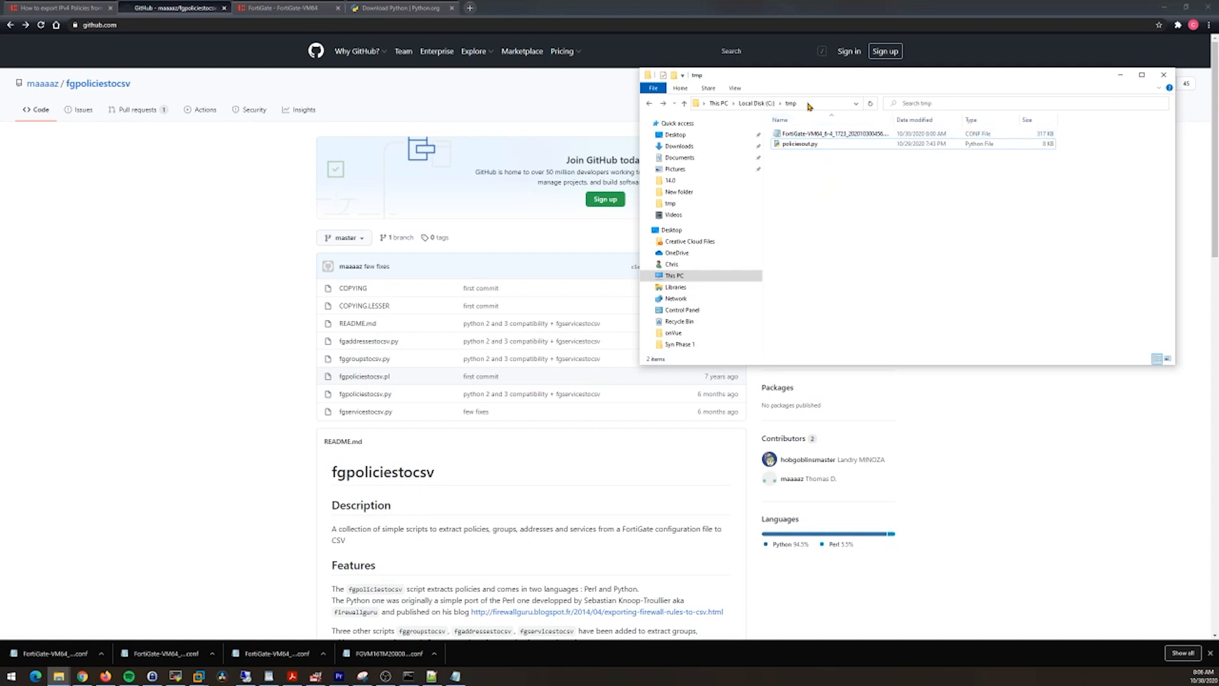
{"action": "mouse_move", "coordinate": [793, 111]}
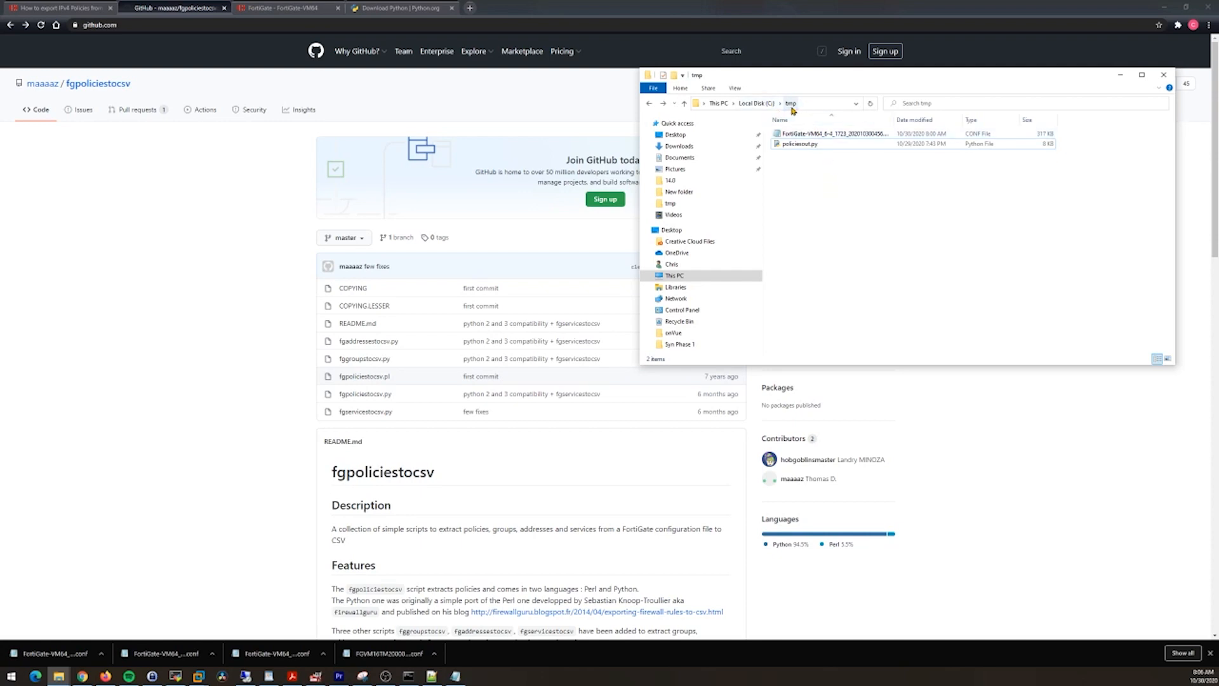
- Select policiesout.py next to the backup .conf in C:\tmp
{"action": "left_click", "coordinate": [798, 143]}
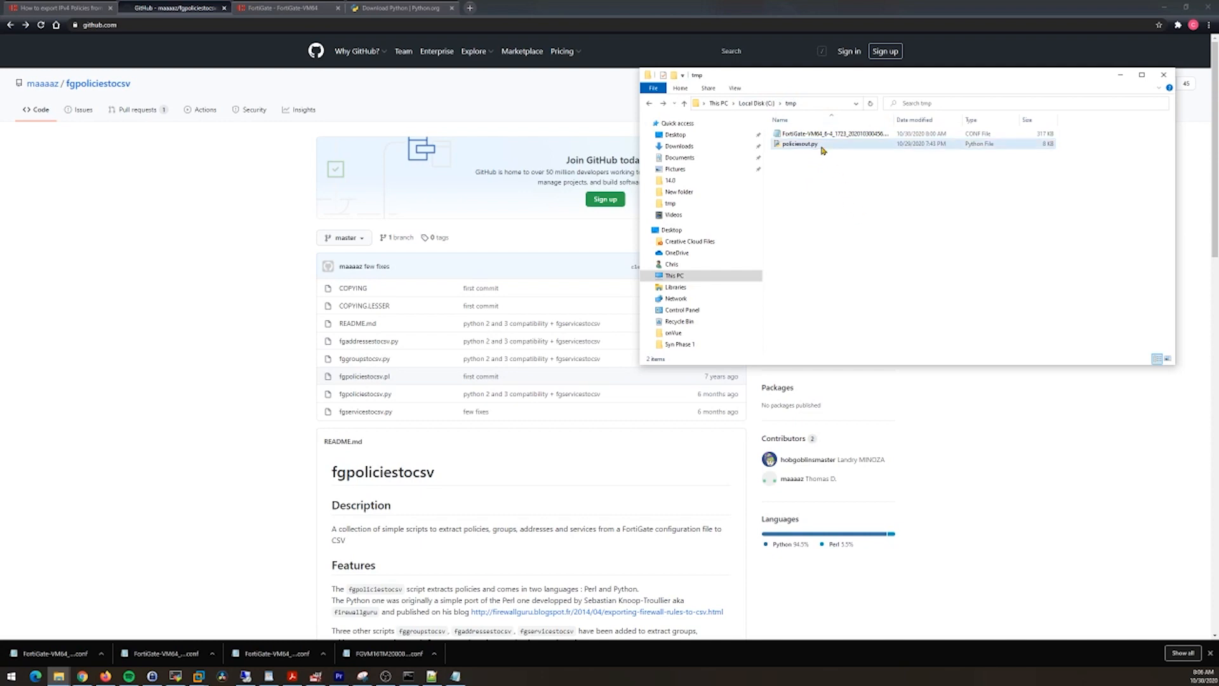
{"action": "left_click", "coordinate": [826, 133]}
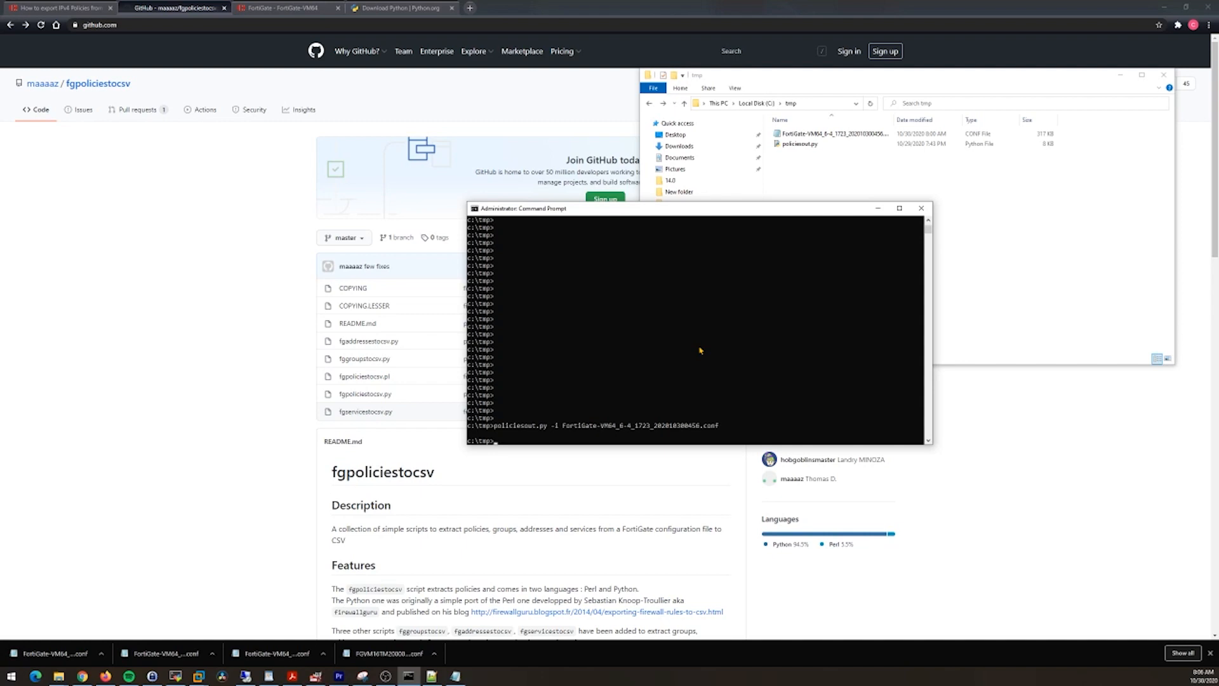
- Run policiesout.py -i FortiGate-VM64_6-4_1723_202010300456.conf, then list C:\tmp with dir
{"action": "type", "text": "policiesout.py"}
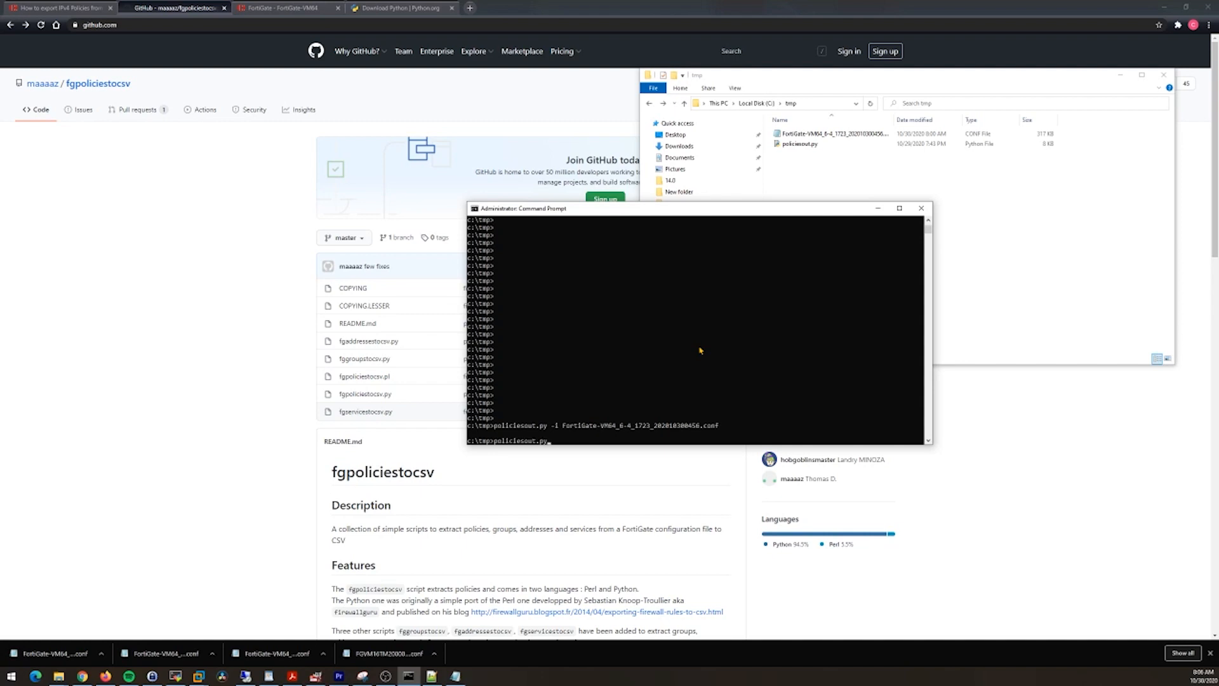
{"action": "type", "text": "-i"}
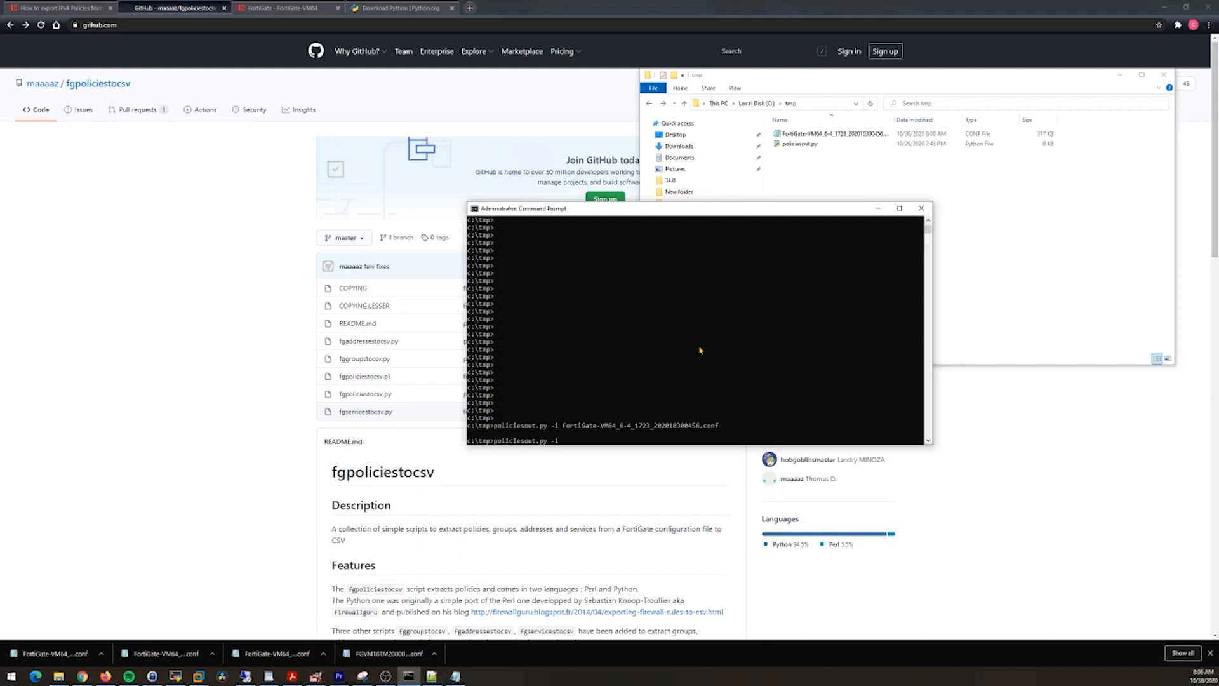
{"action": "type", "text": "FortiGate-VM64_6-4_1723_202010300456.conf"}
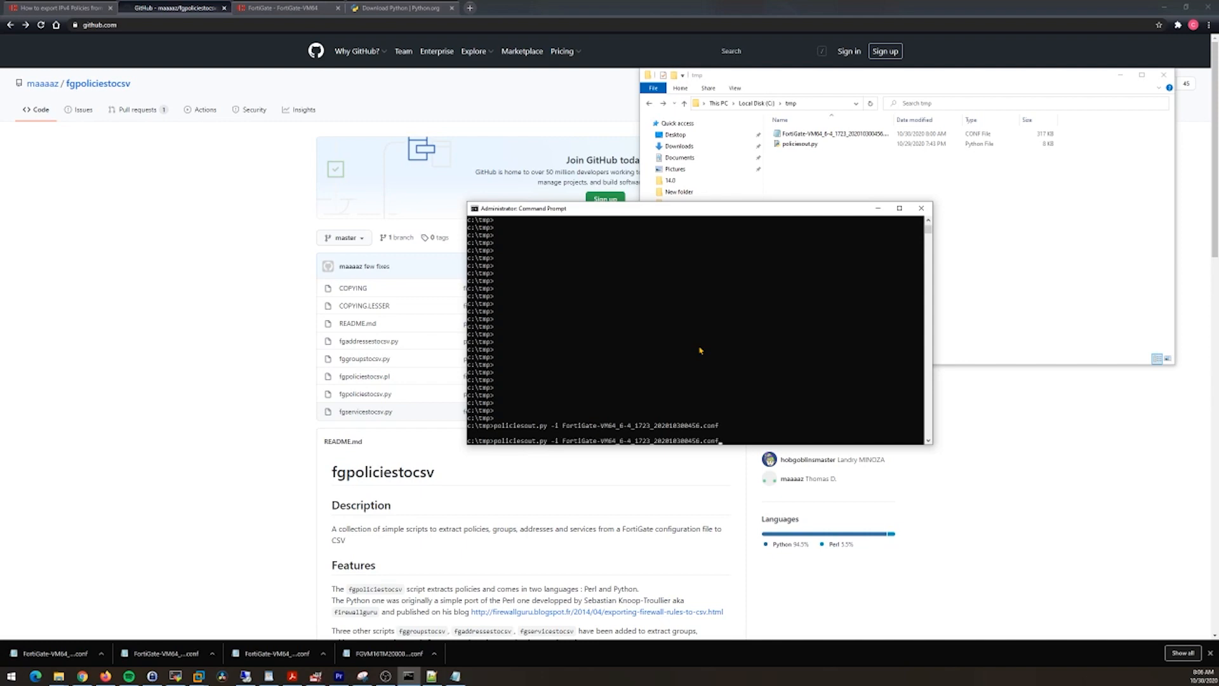
{"action": "key", "text": "Enter"}
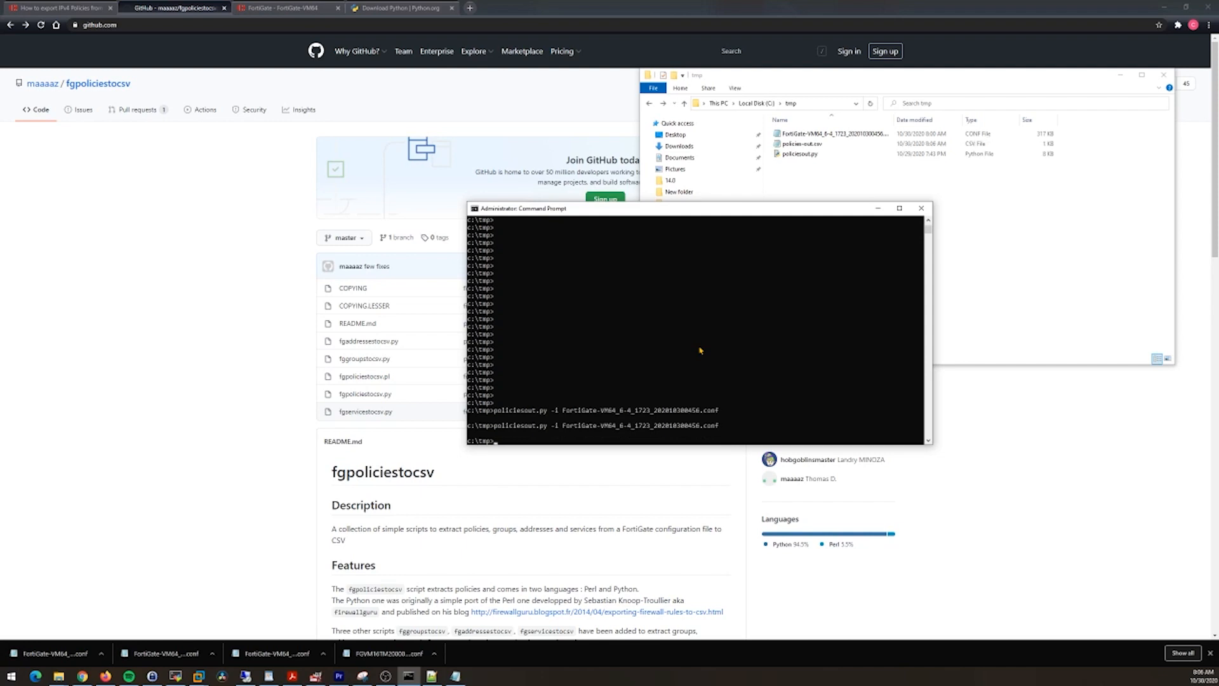
{"action": "type", "text": "dir"}
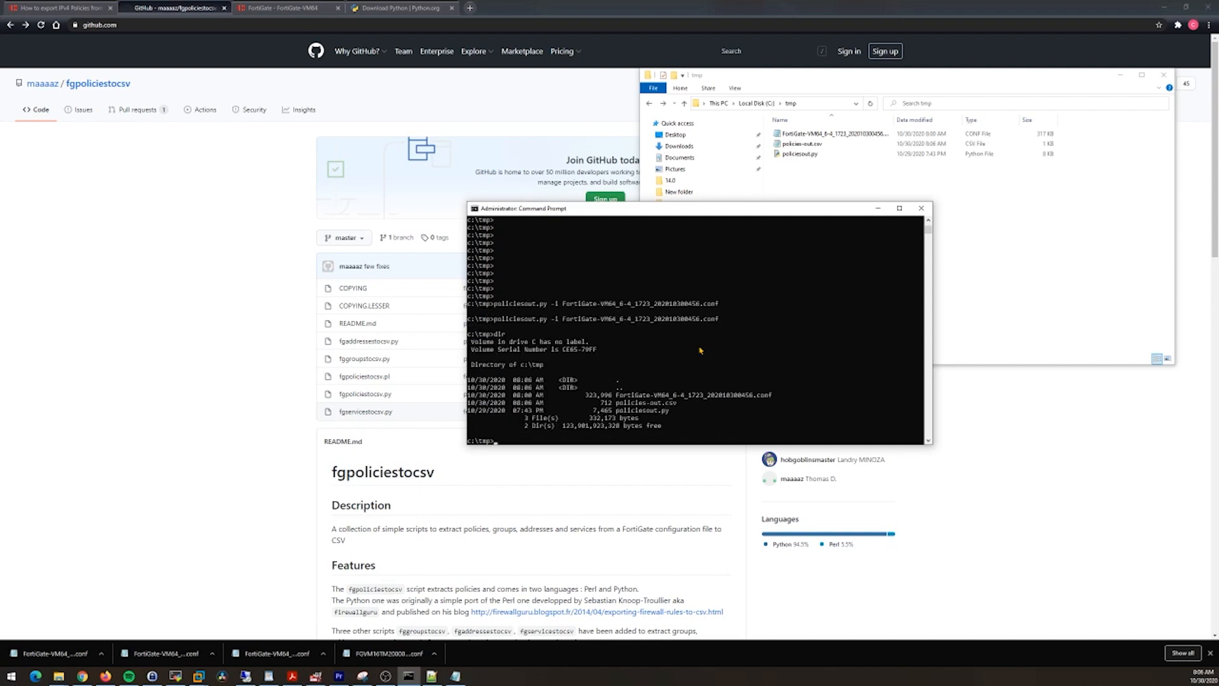
{"action": "mouse_move", "coordinate": [675, 411]}
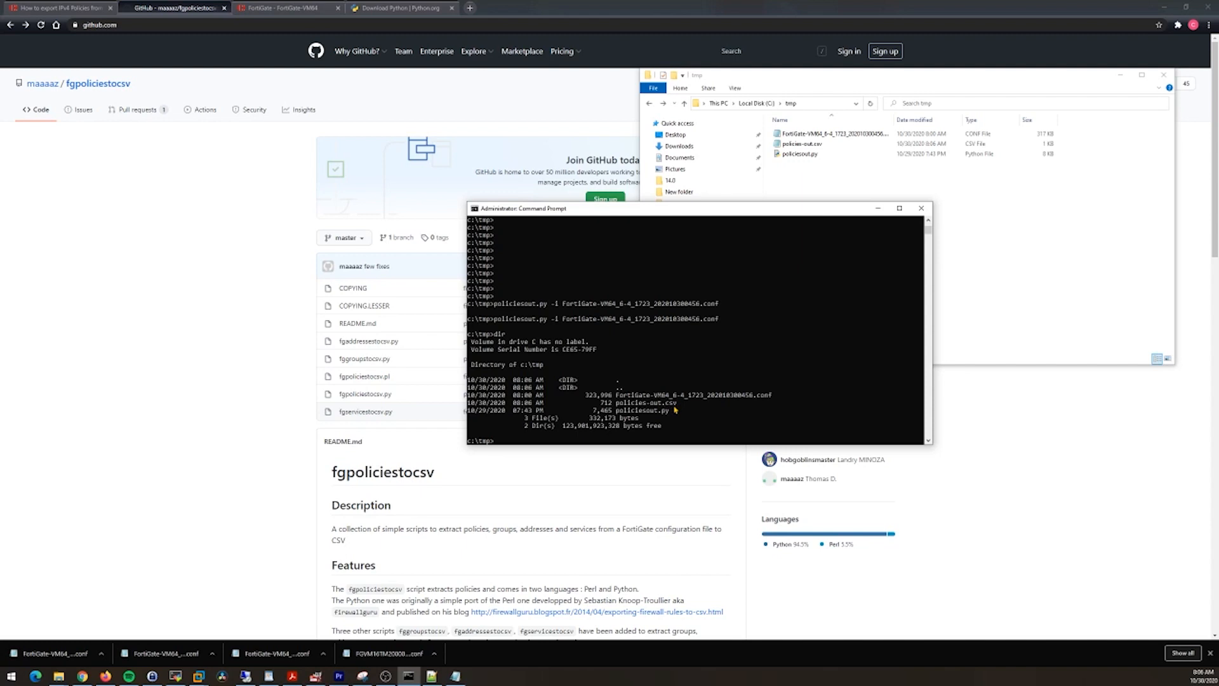
- Select and double-click policies-out.csv in C:\tmp to open it
{"action": "left_click", "coordinate": [799, 144]}
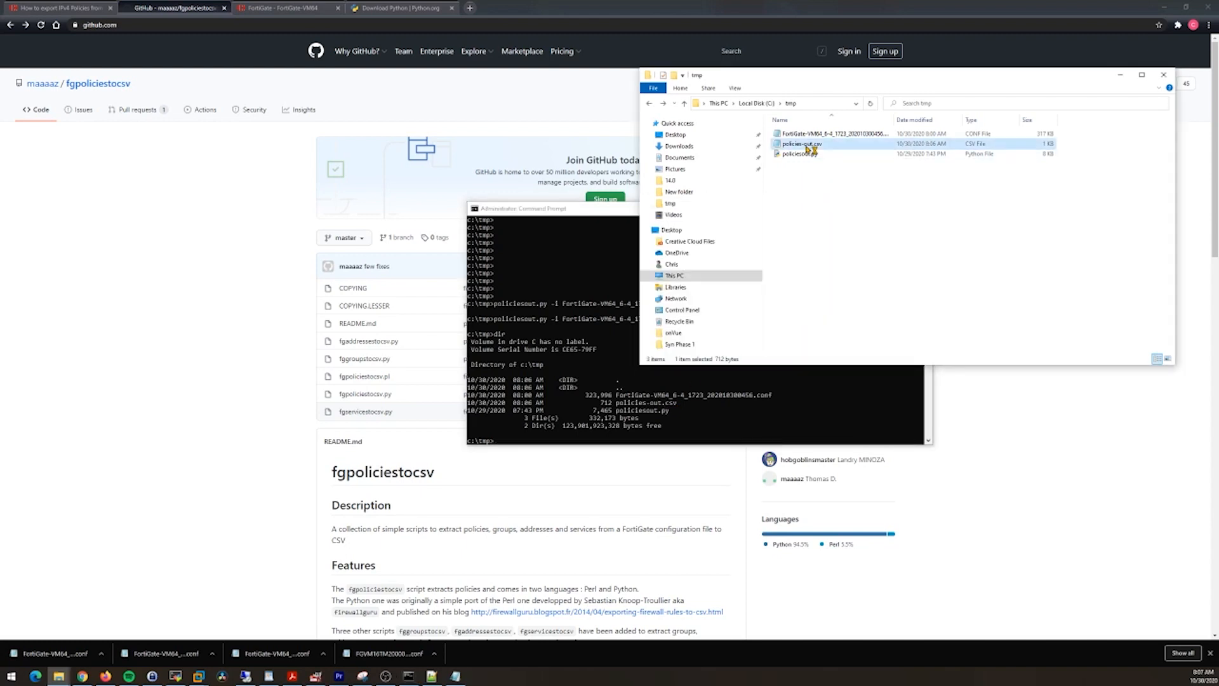
{"action": "double_click", "coordinate": [798, 144]}
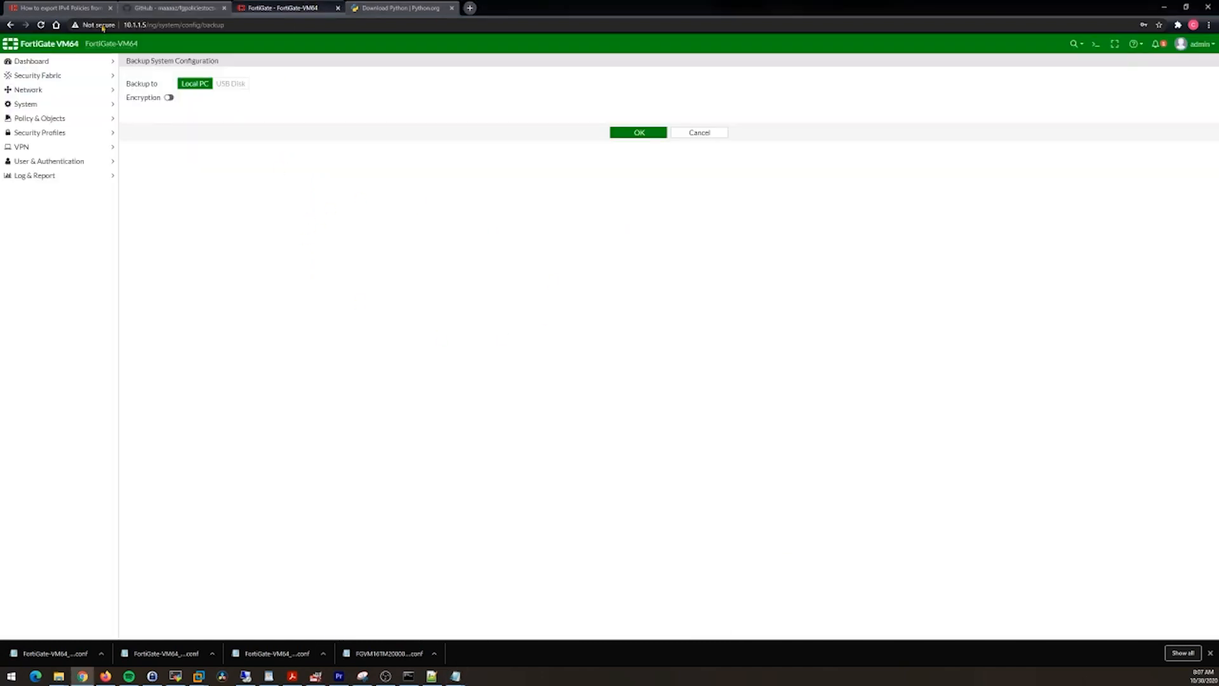
- Revisit the Fortinet export how-to article, then return to the fgpoliciestocsv repository tab
{"action": "left_click", "coordinate": [60, 8]}
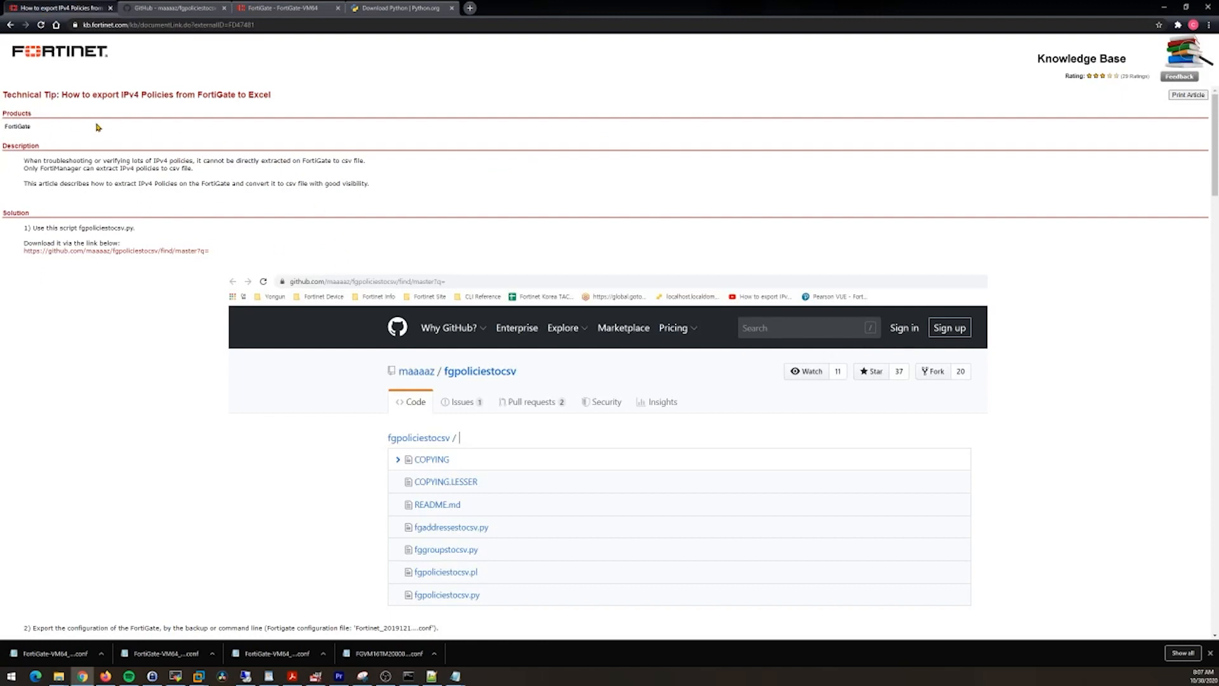
{"action": "left_click", "coordinate": [172, 7]}
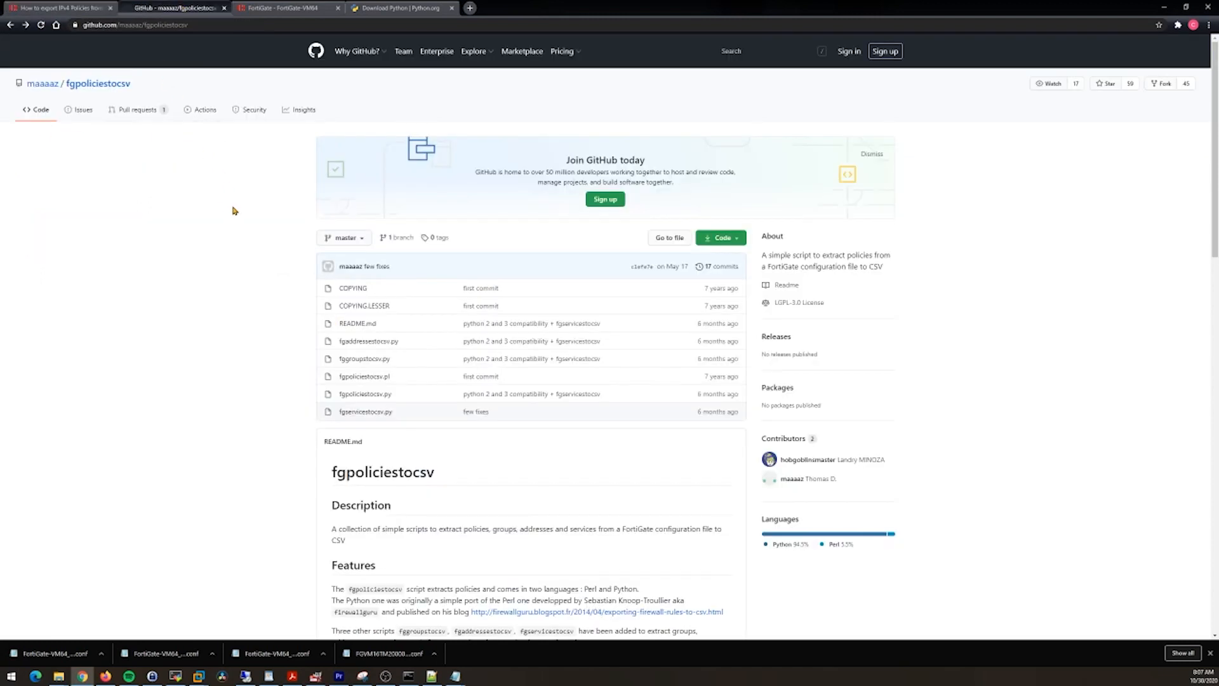